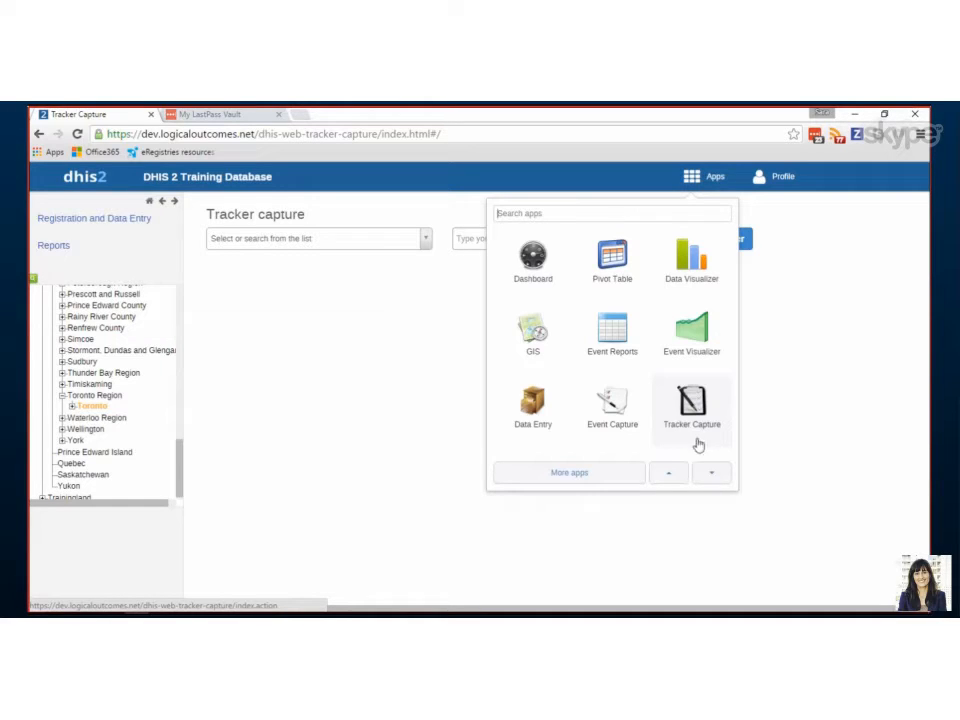
{"action": "mouse_move", "coordinate": [690, 430]}
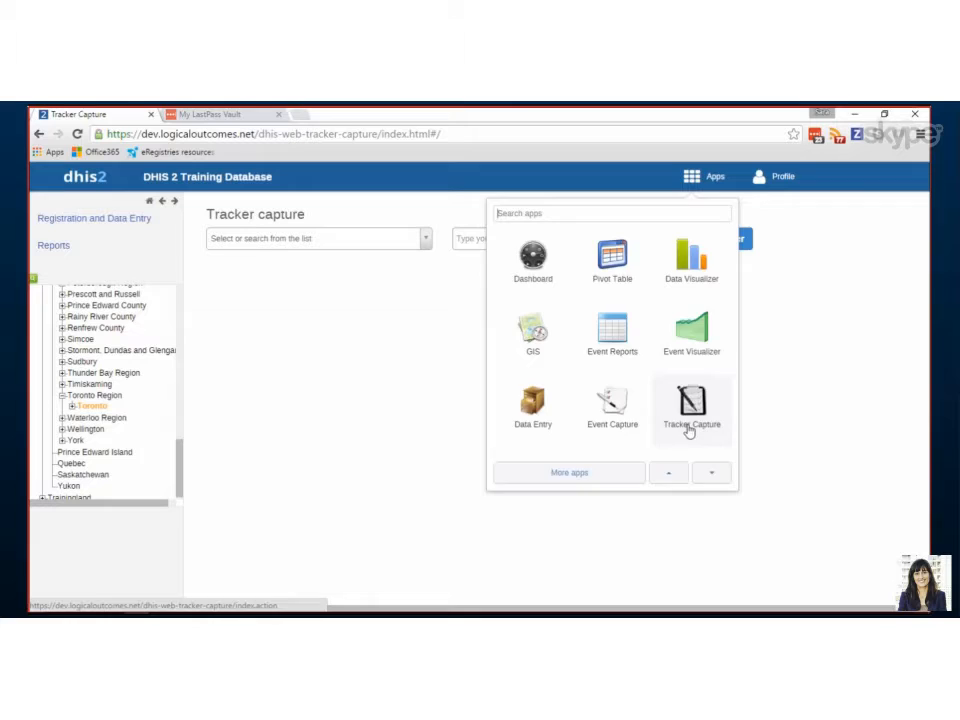
Select A. Y. Jackson Secondary School under Toronto as the organisation unit in Tracker Capture.
{"action": "left_click", "coordinate": [692, 408]}
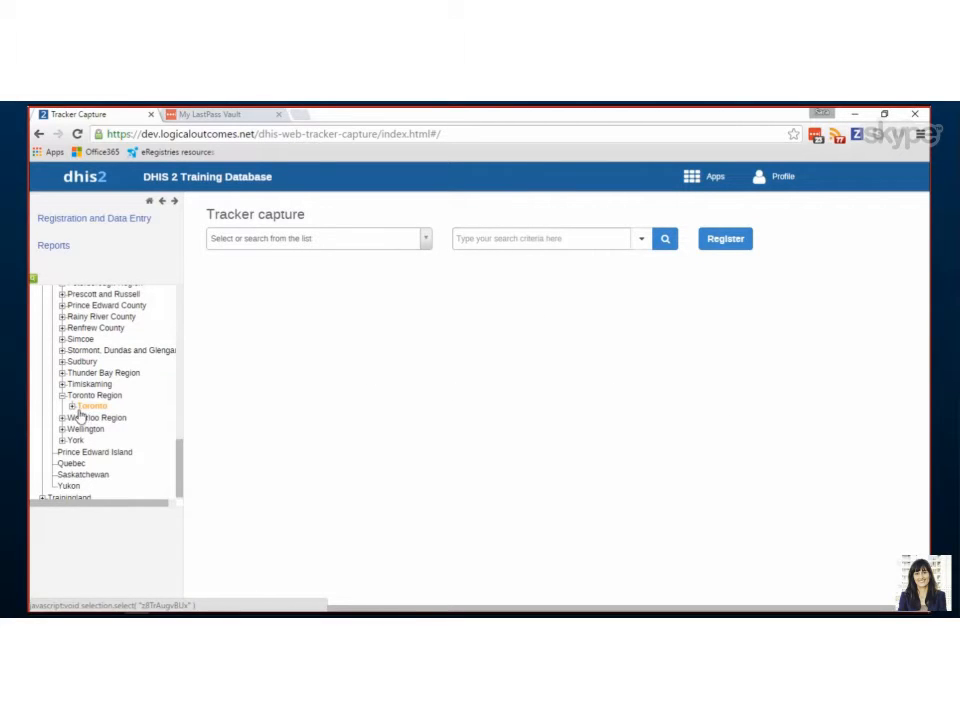
{"action": "left_click", "coordinate": [72, 406]}
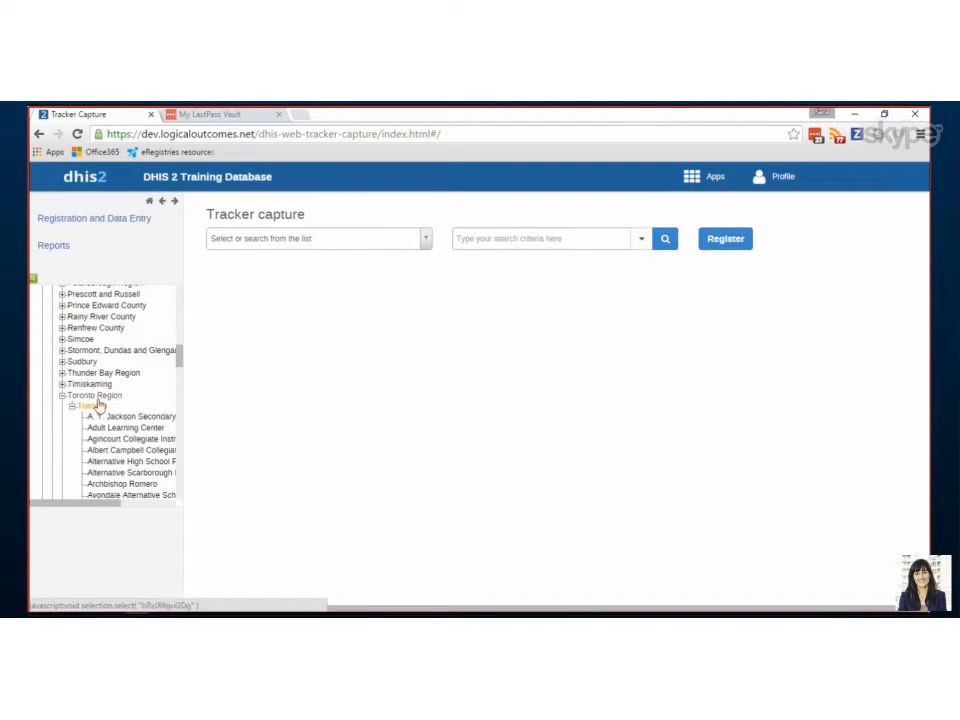
{"action": "left_click", "coordinate": [126, 416]}
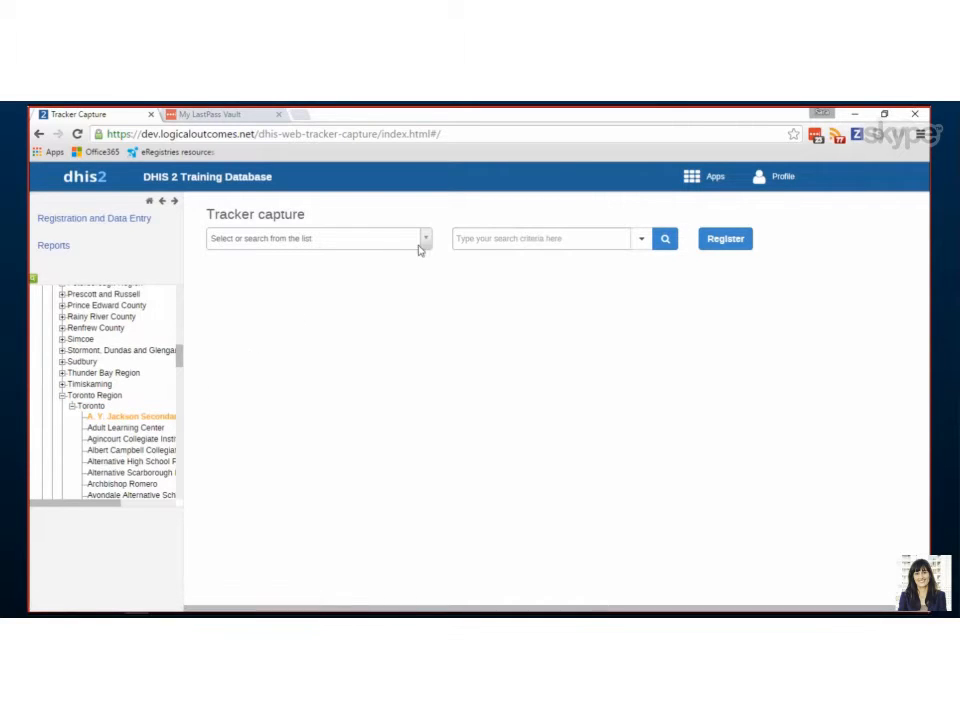
Select Teacher Program from the program list.
{"action": "left_click", "coordinate": [318, 238]}
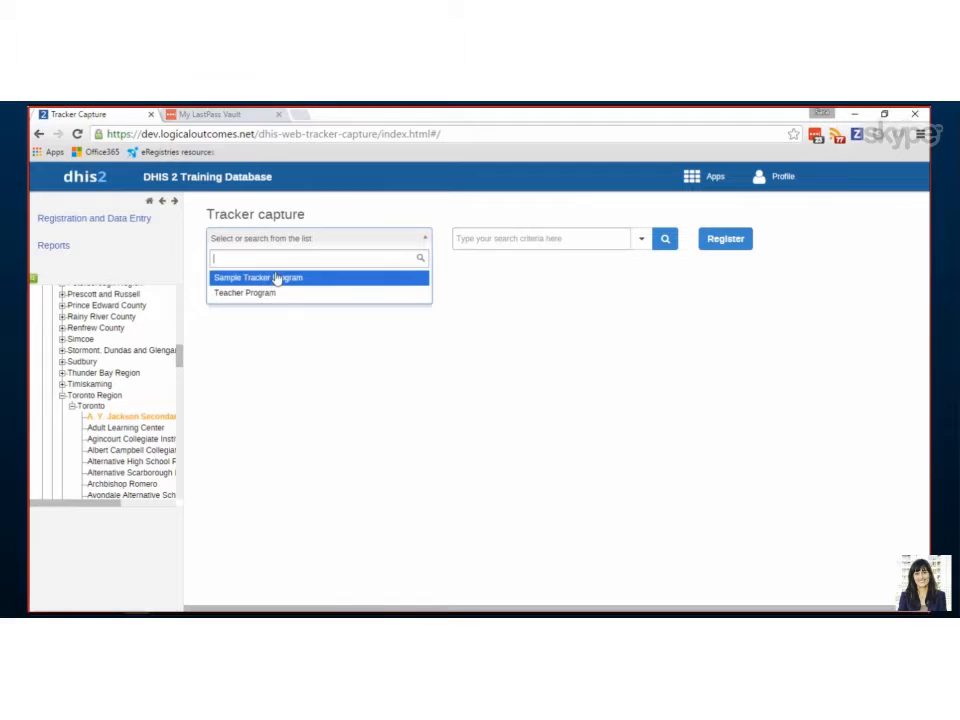
{"action": "mouse_move", "coordinate": [238, 298]}
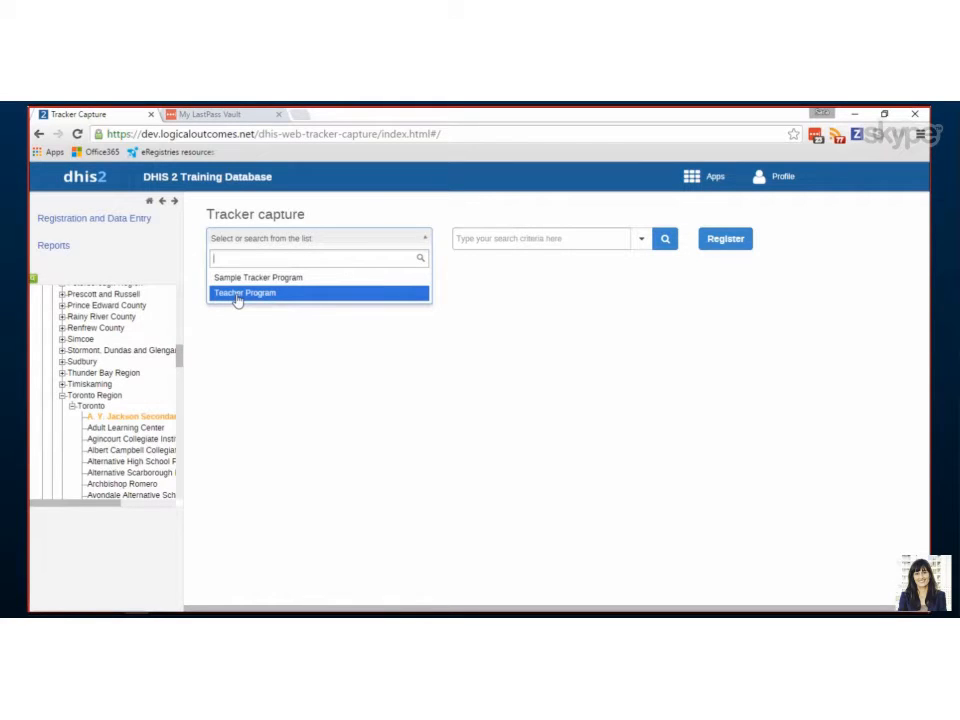
{"action": "left_click", "coordinate": [244, 292]}
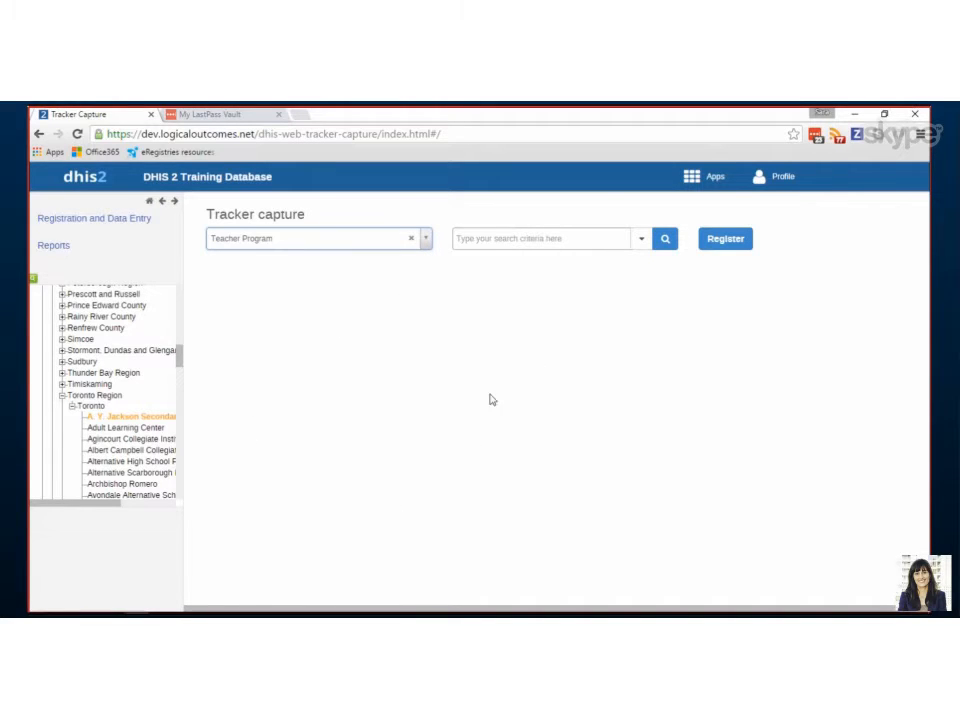
{"action": "mouse_move", "coordinate": [664, 240]}
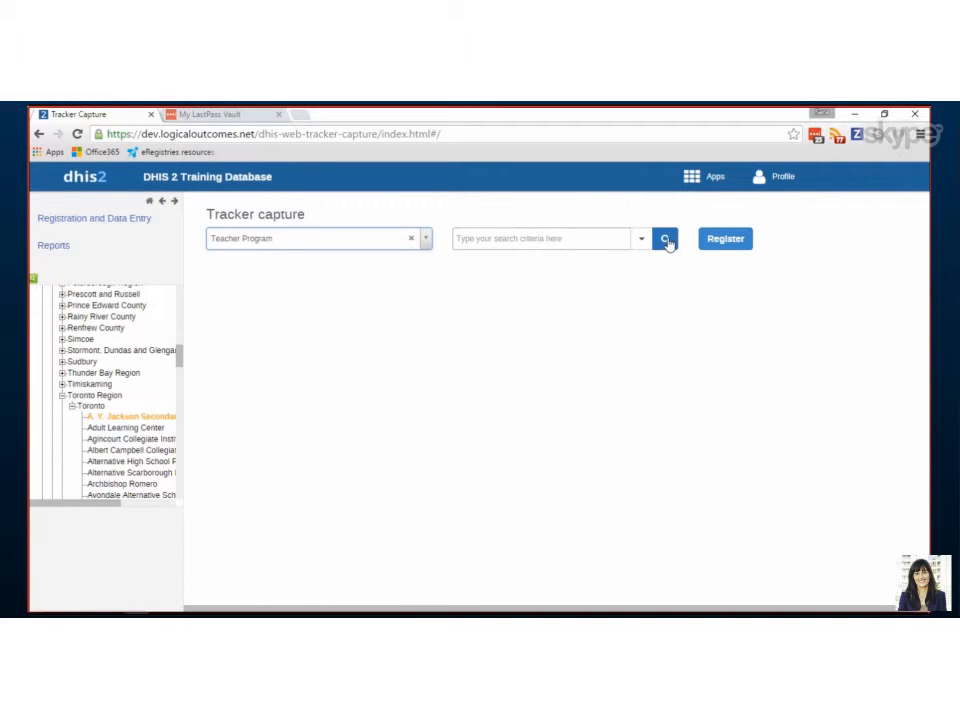
{"action": "mouse_move", "coordinate": [720, 244]}
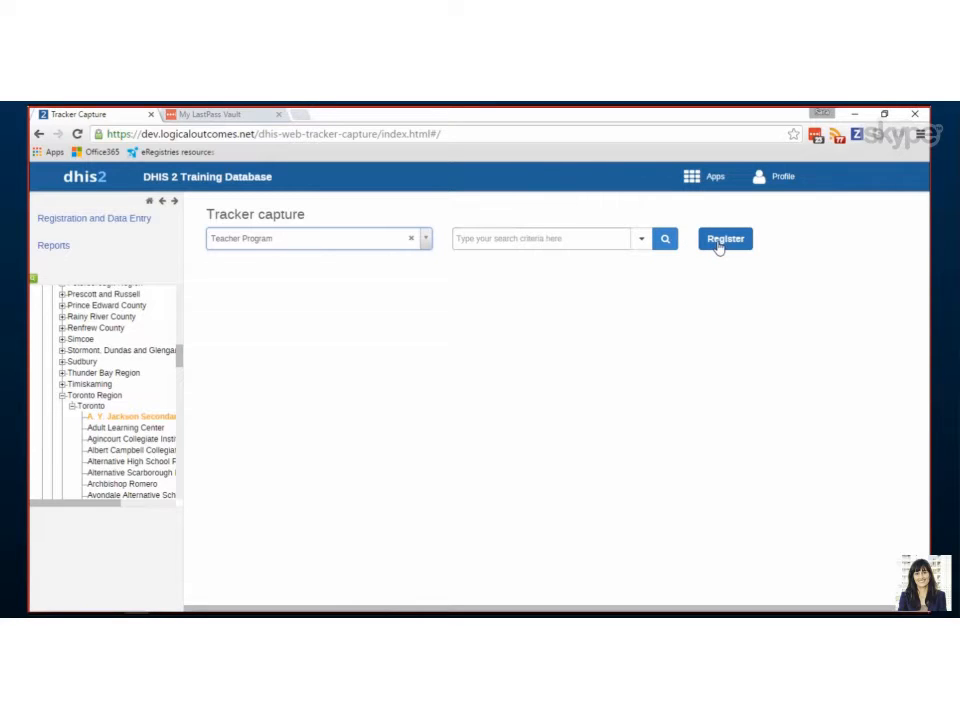
Start a new registration and enter full name 'Perl' with age 19.
{"action": "left_click", "coordinate": [724, 238]}
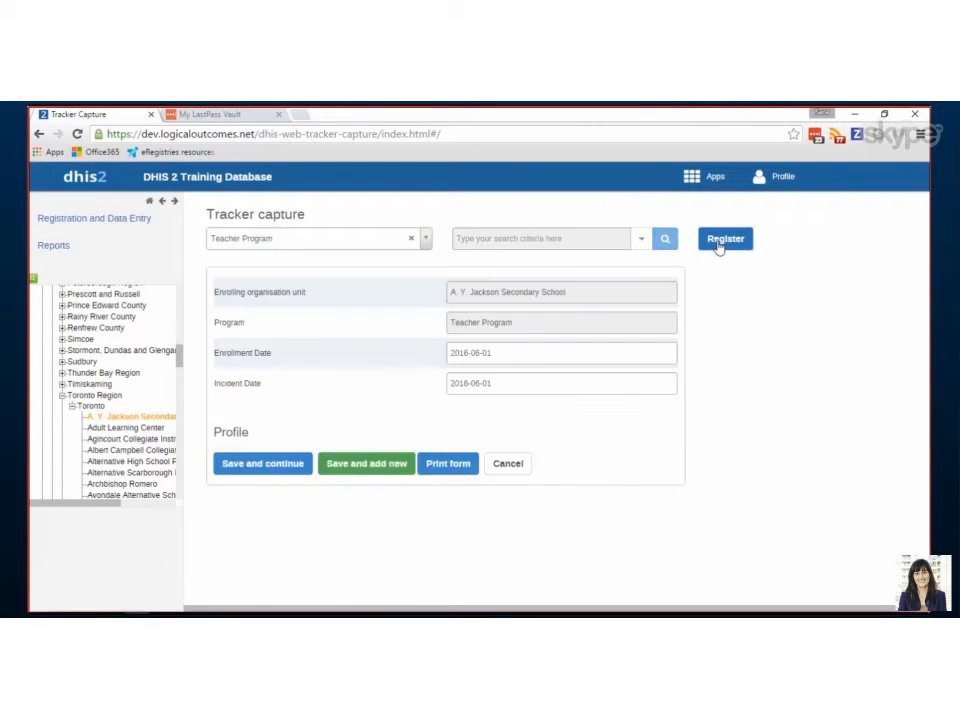
{"action": "left_click", "coordinate": [724, 238]}
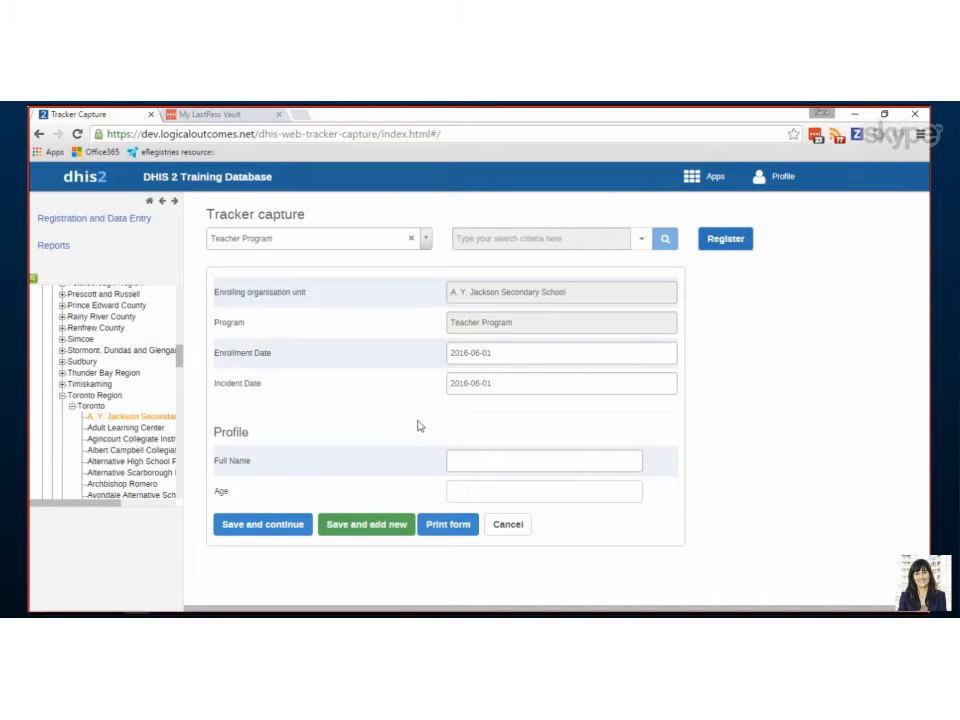
{"action": "left_click", "coordinate": [544, 460]}
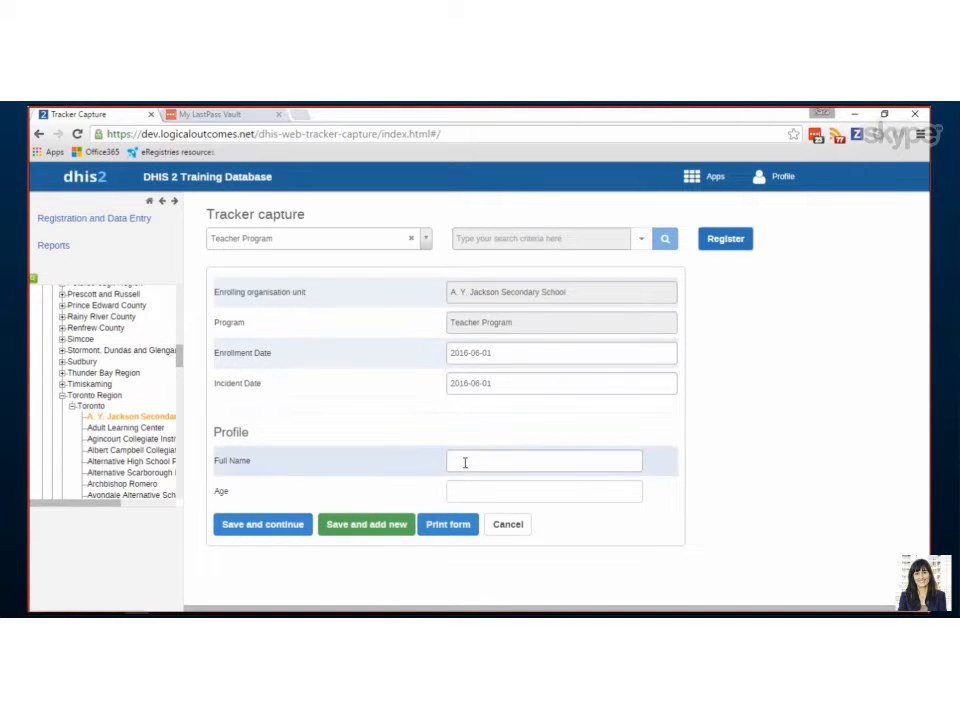
{"action": "type", "text": "Perl"}
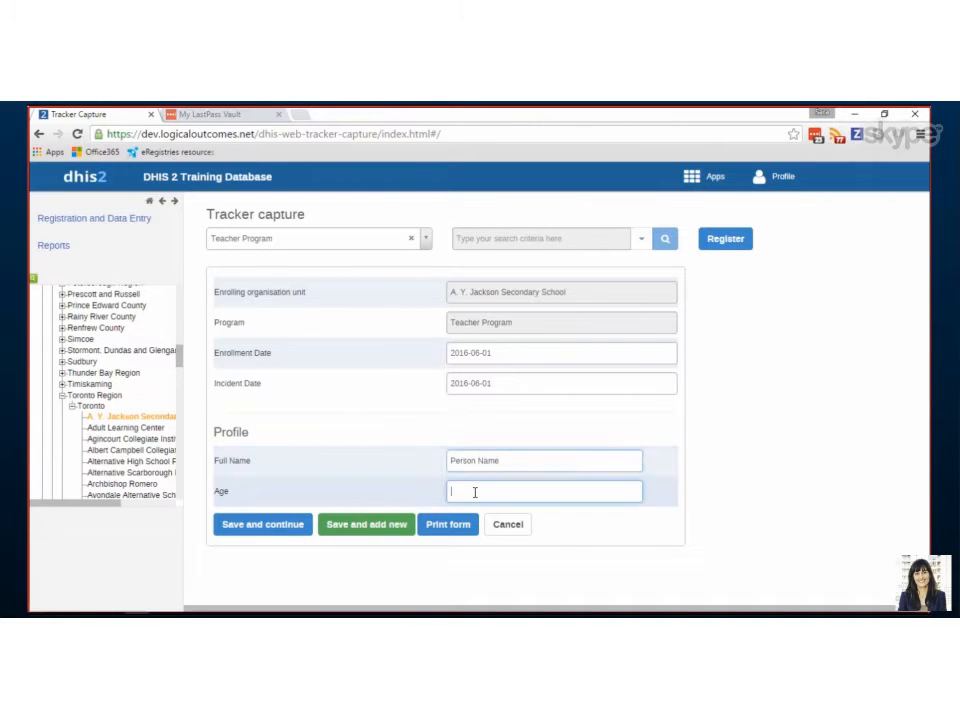
{"action": "type", "text": "19"}
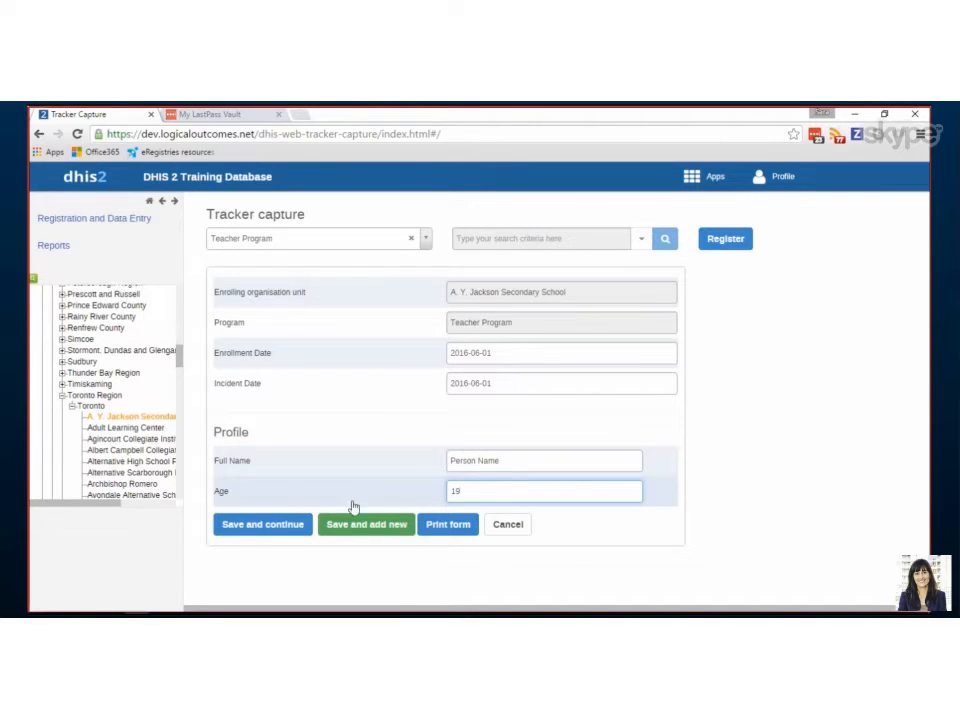
{"action": "mouse_move", "coordinate": [252, 532]}
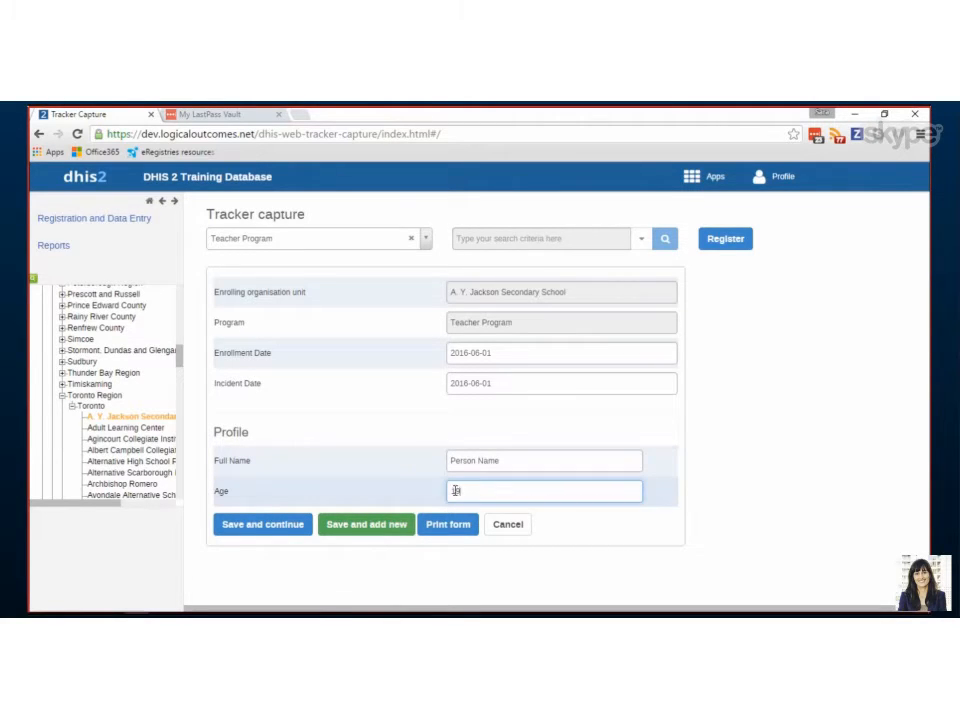
{"action": "type", "text": "19"}
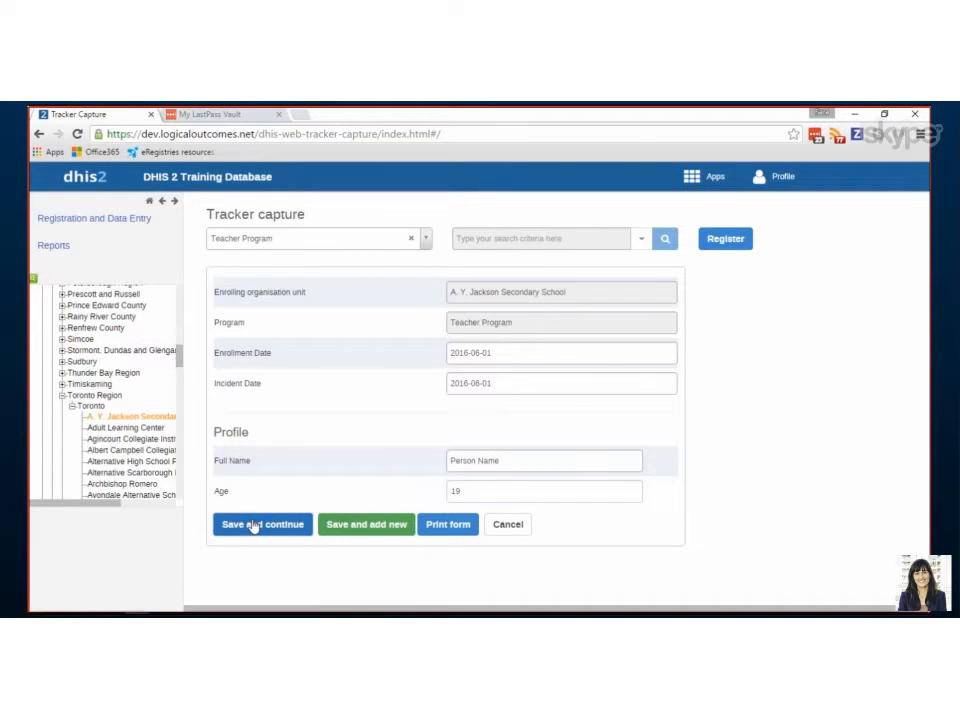
Save the registration and bring up the Teacher Workshop event on the teacher's dashboard.
{"action": "left_click", "coordinate": [262, 524]}
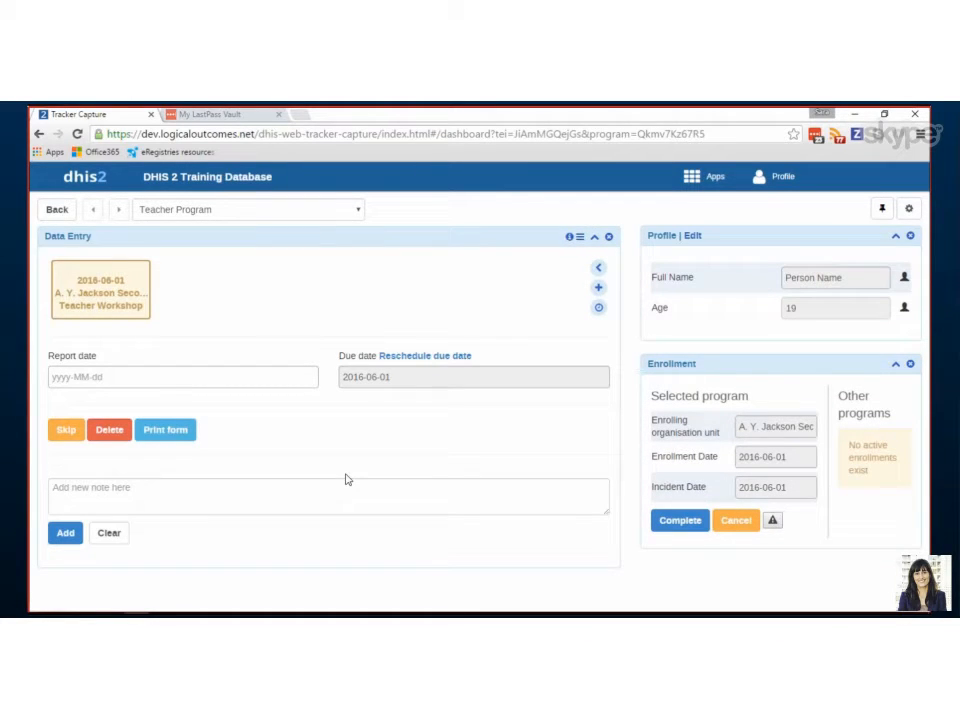
{"action": "mouse_move", "coordinate": [720, 242]}
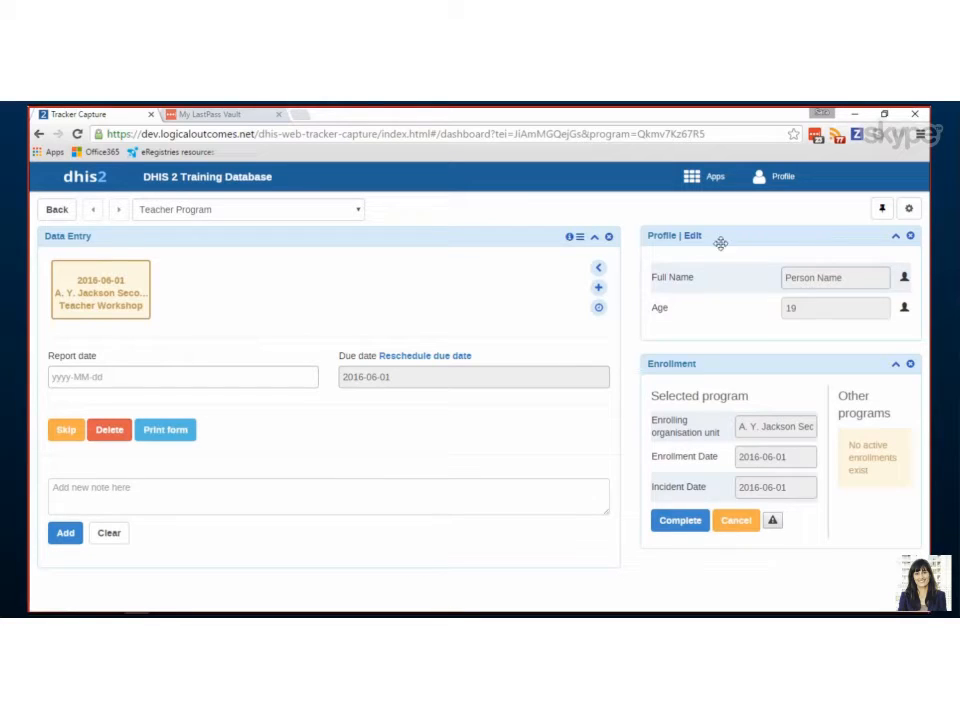
{"action": "mouse_move", "coordinate": [708, 364]}
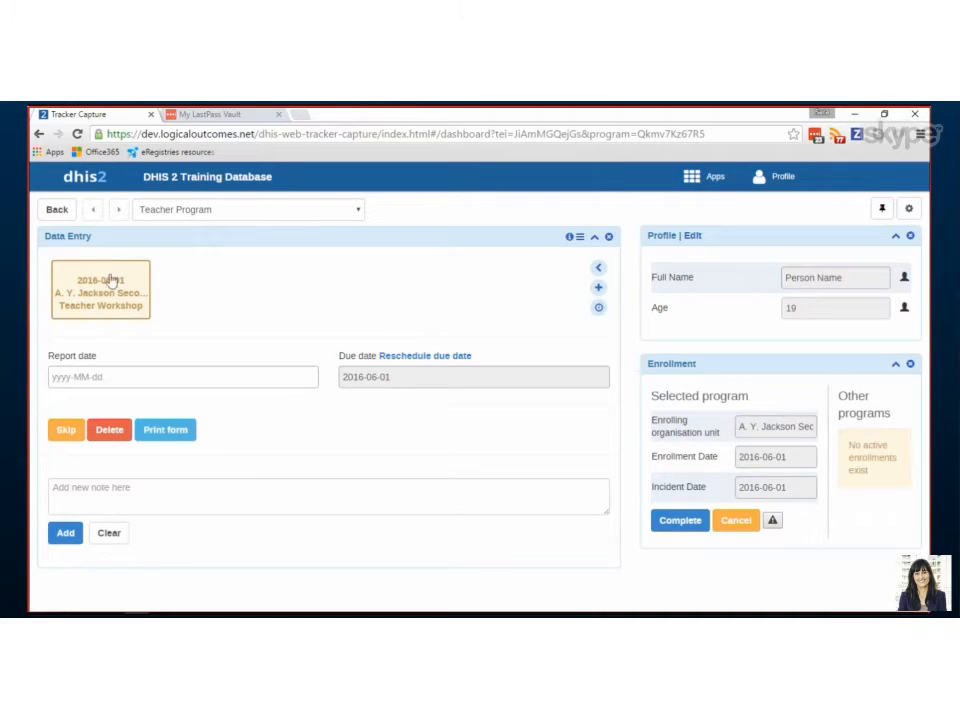
{"action": "mouse_move", "coordinate": [100, 308]}
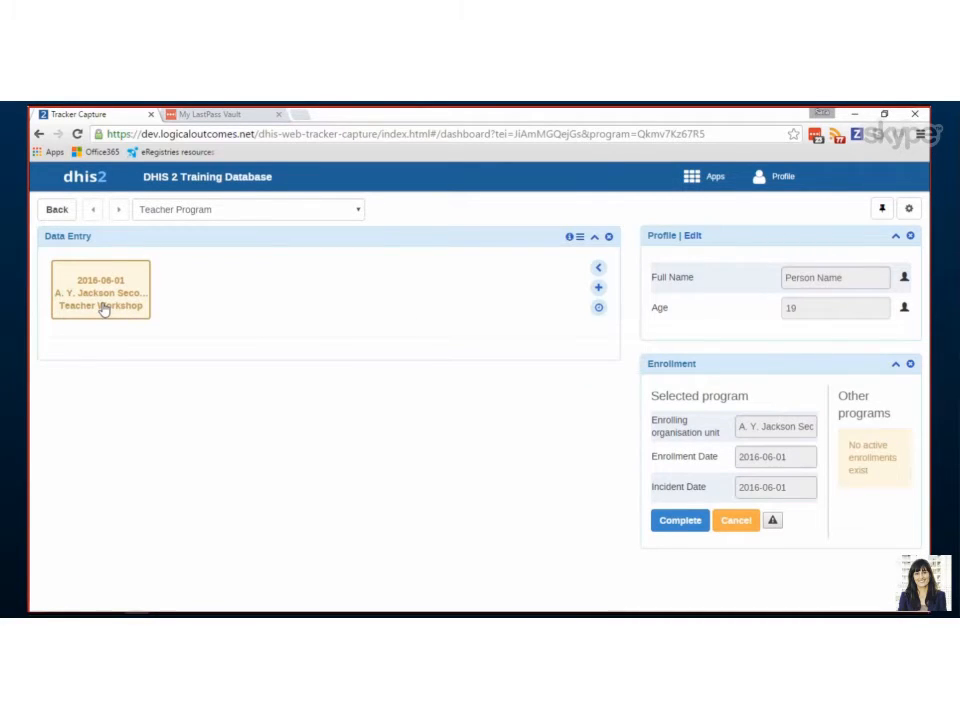
{"action": "left_click", "coordinate": [100, 298]}
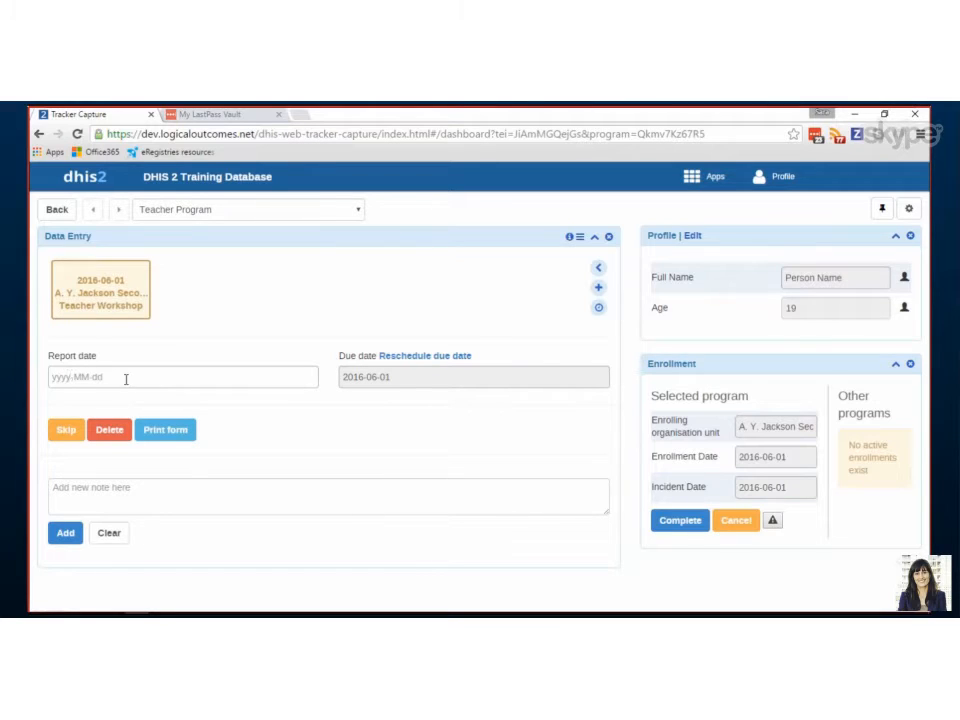
Set report date June 1, primary topic Reading, and Yes to new teaching technique.
{"action": "left_click", "coordinate": [184, 376]}
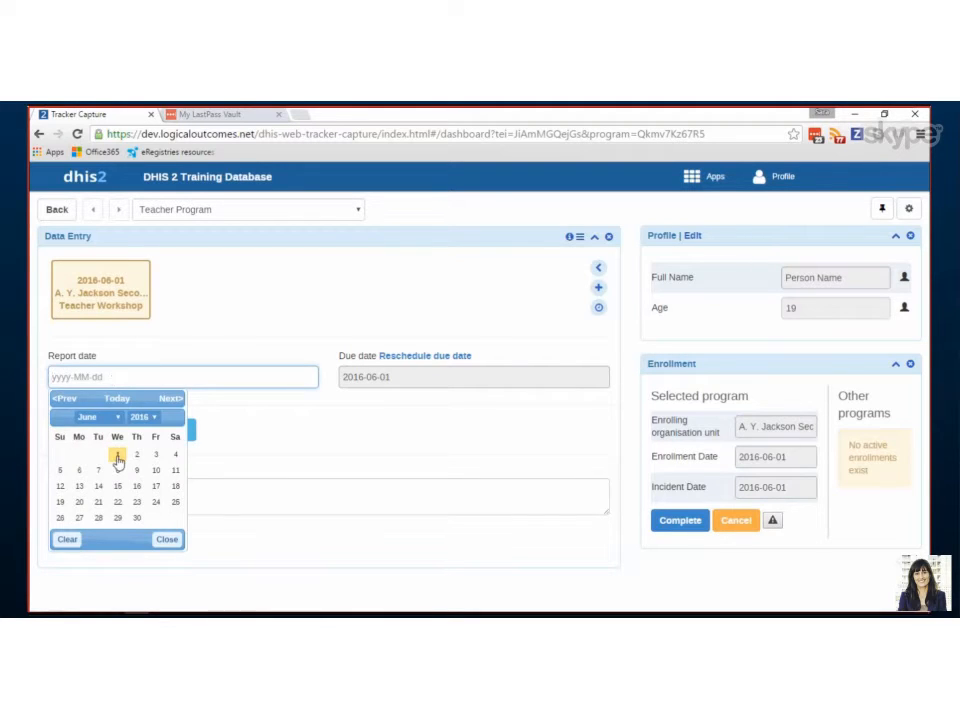
{"action": "left_click", "coordinate": [116, 456]}
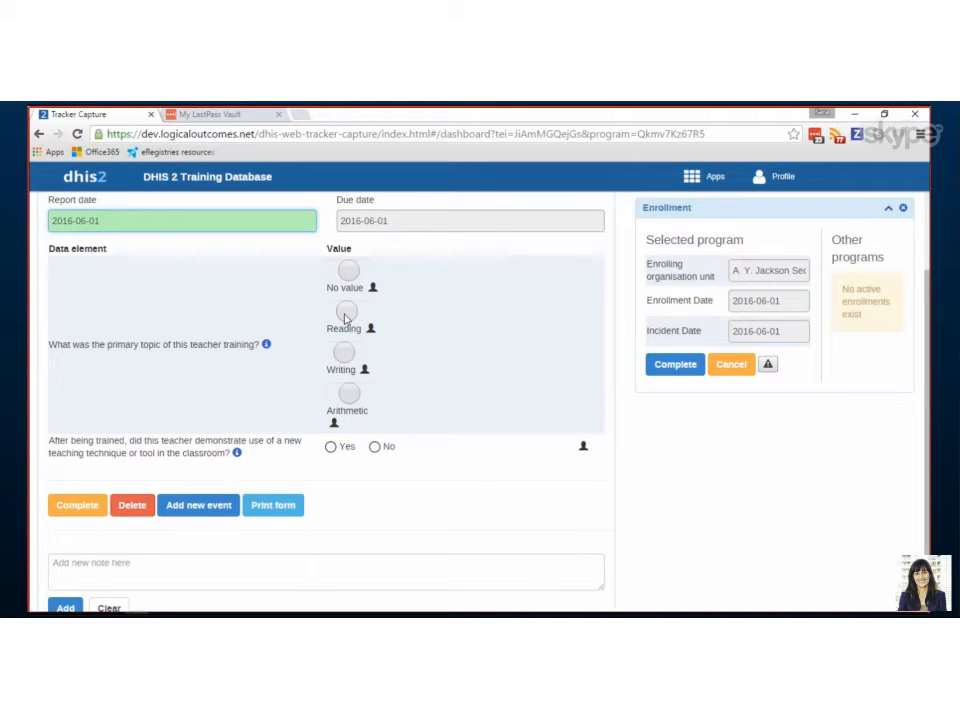
{"action": "left_click", "coordinate": [348, 312]}
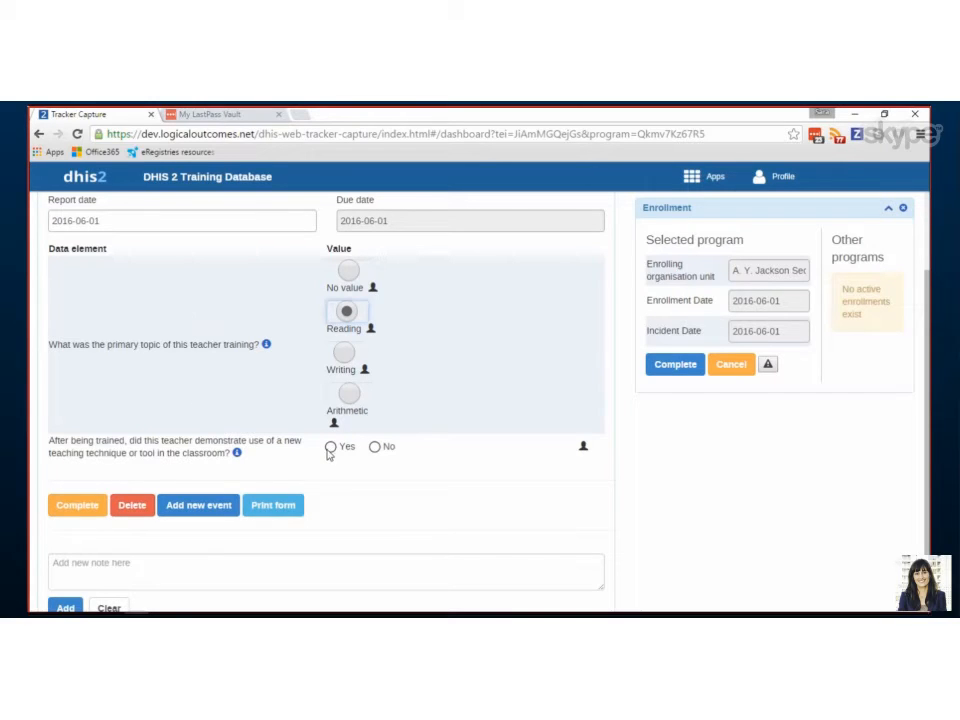
{"action": "left_click", "coordinate": [328, 448]}
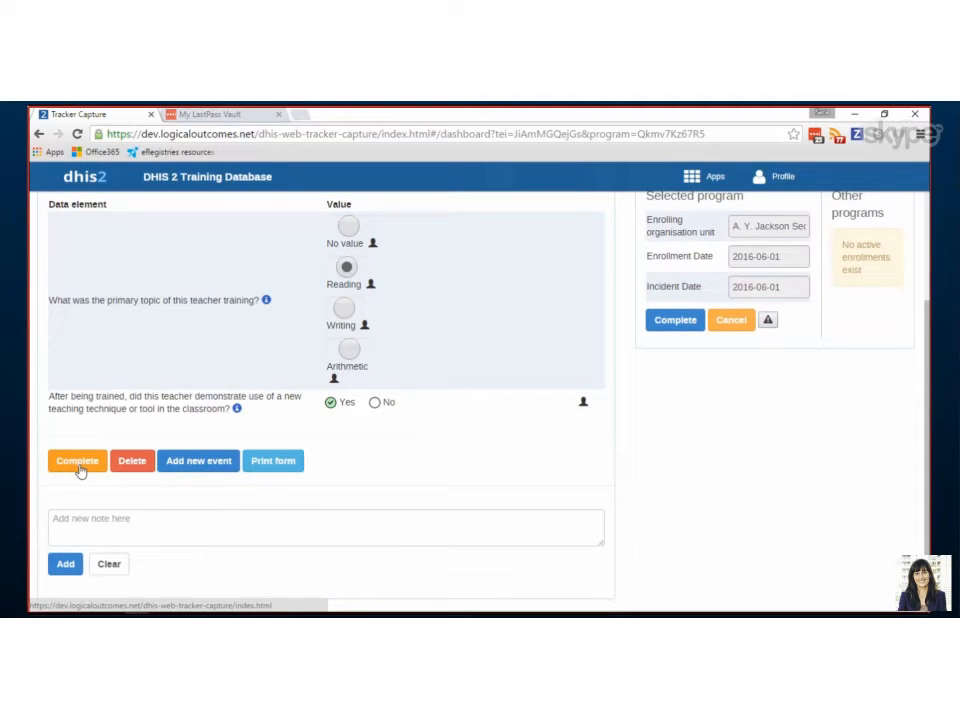
Complete the Teacher Workshop event and confirm the completion.
{"action": "left_click", "coordinate": [76, 460]}
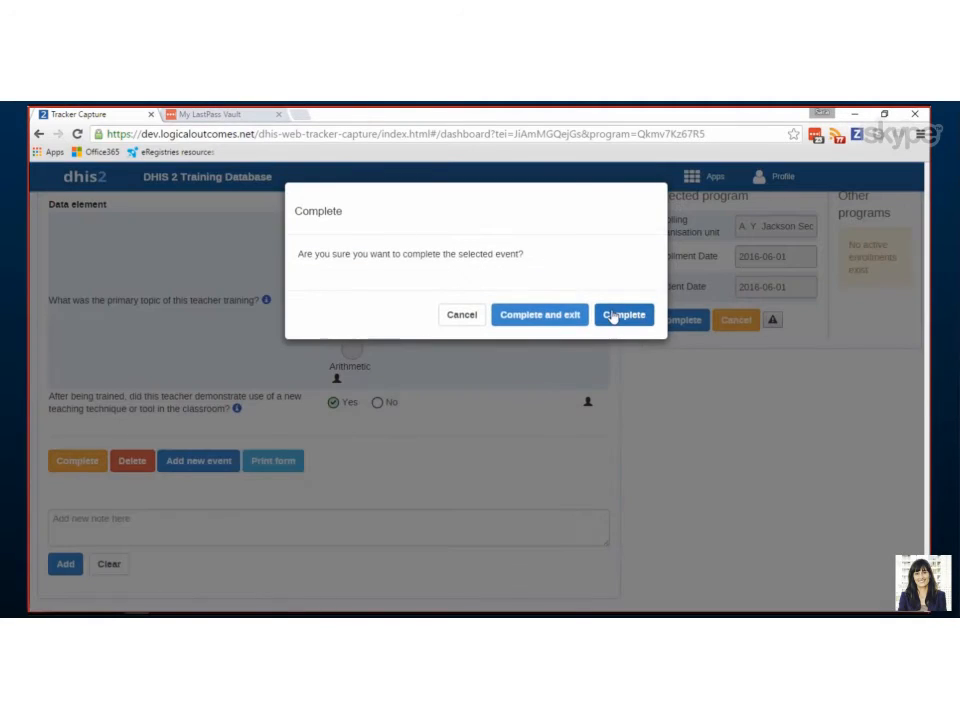
{"action": "left_click", "coordinate": [624, 314]}
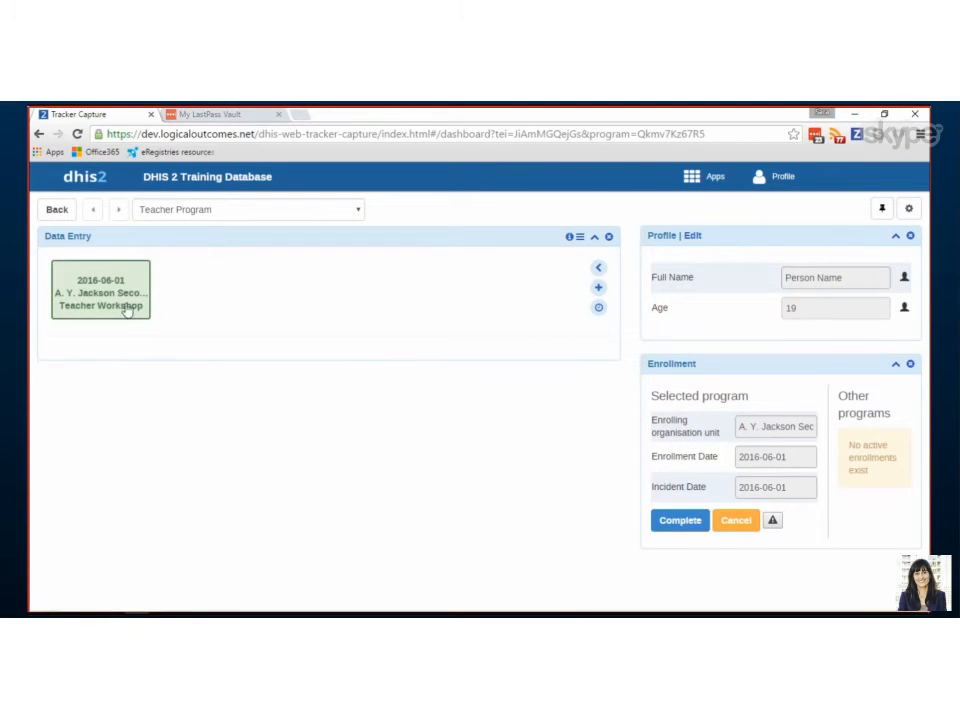
{"action": "mouse_move", "coordinate": [100, 296]}
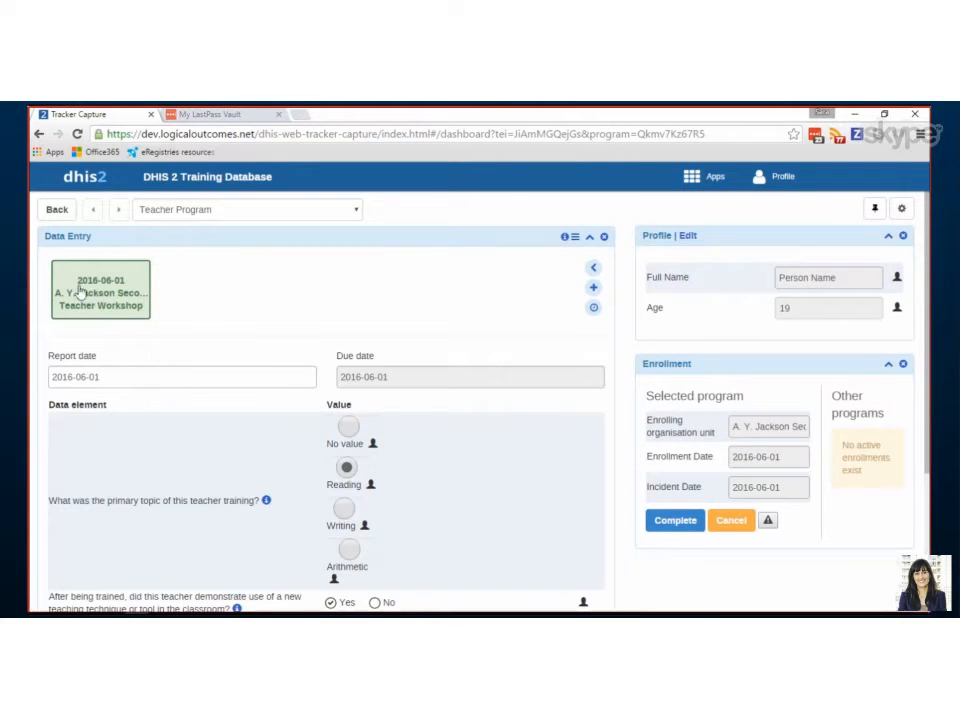
{"action": "scroll", "scroll_direction": "down", "scroll_amount": 3}
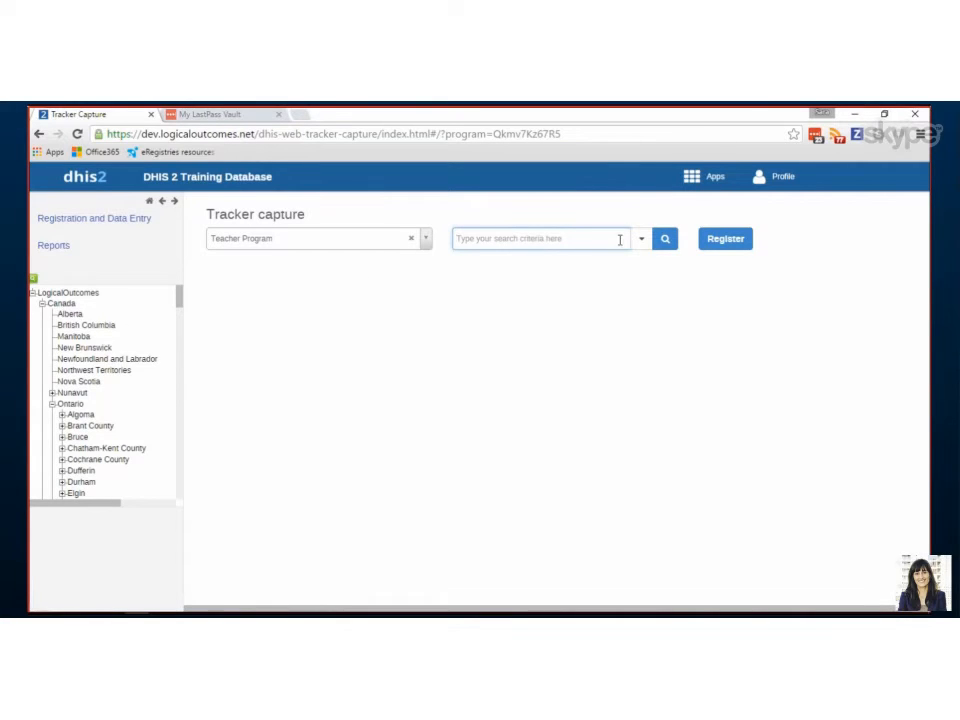
Search for 'name' and adjust the Show/hide columns choices for the result list.
{"action": "left_click", "coordinate": [664, 238]}
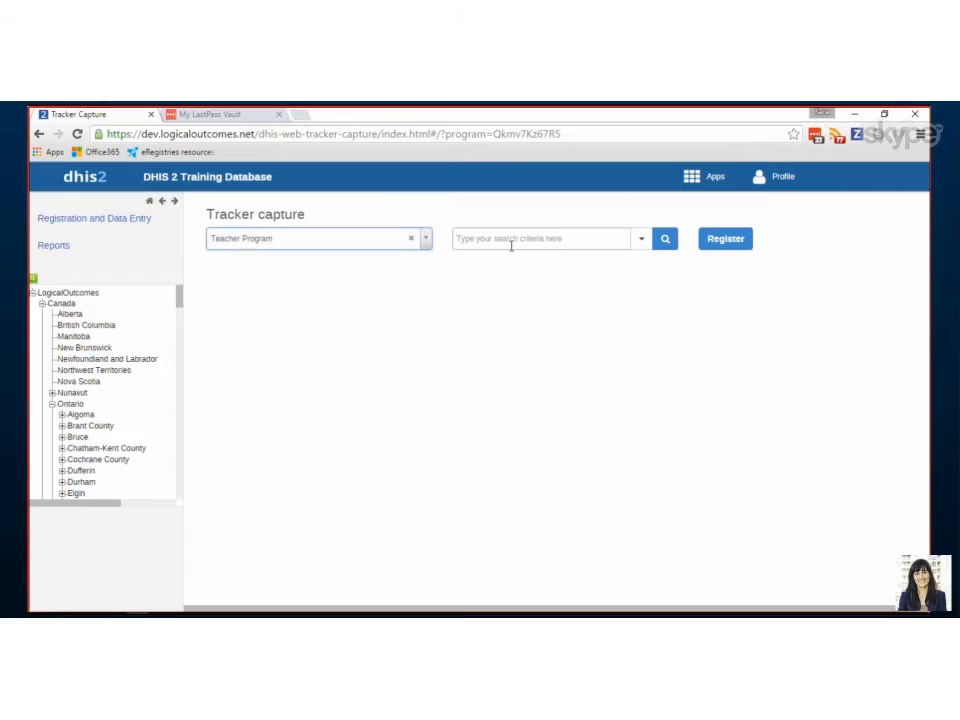
{"action": "type", "text": "name"}
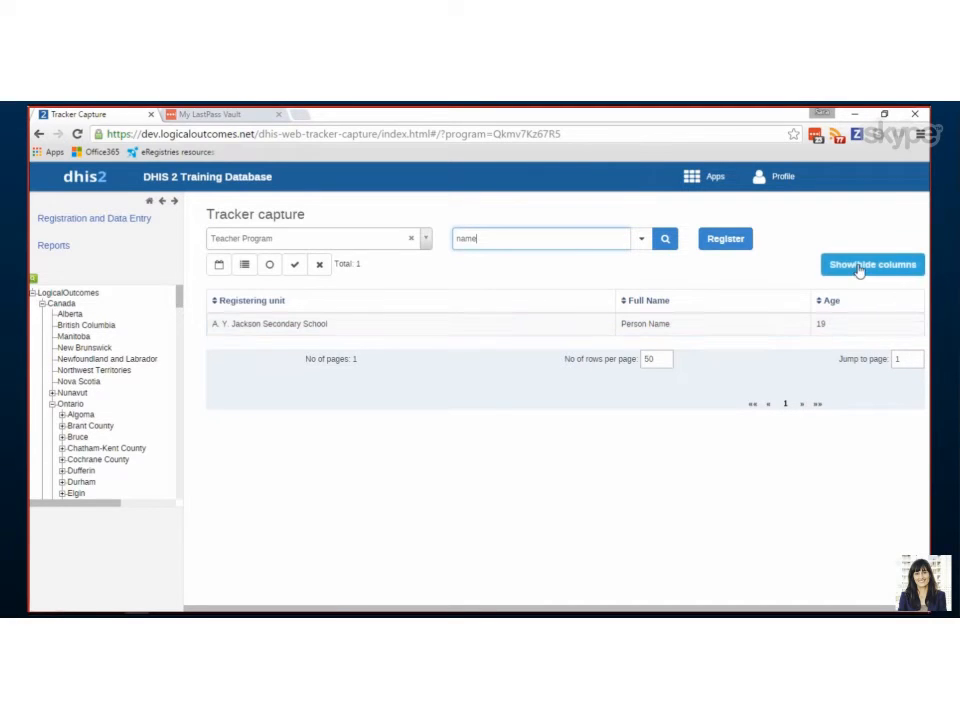
{"action": "left_click", "coordinate": [872, 264]}
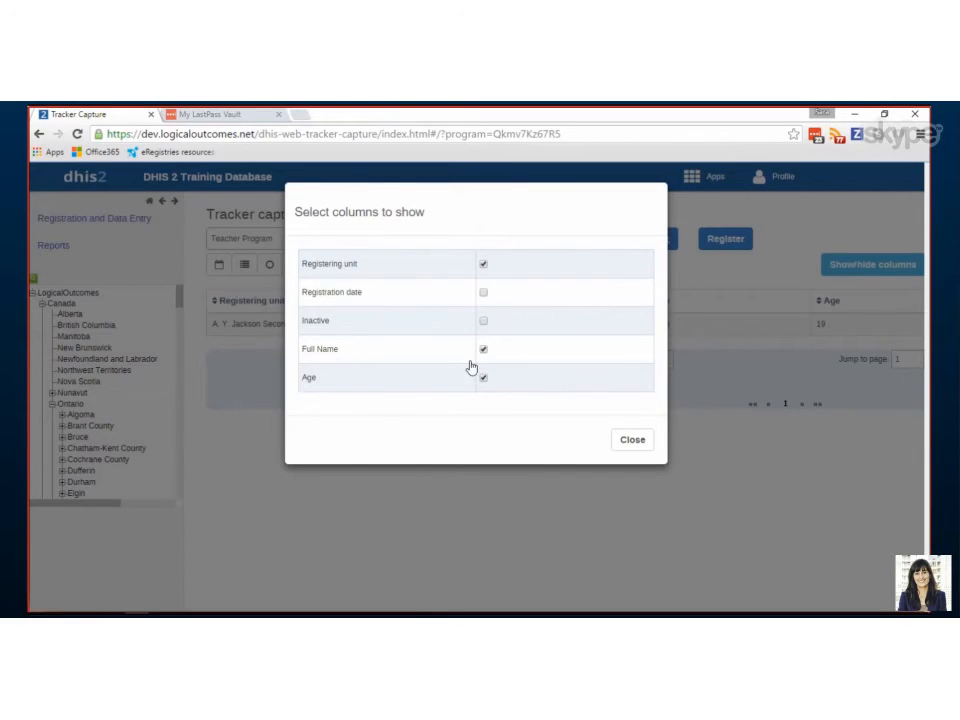
{"action": "left_click", "coordinate": [482, 376]}
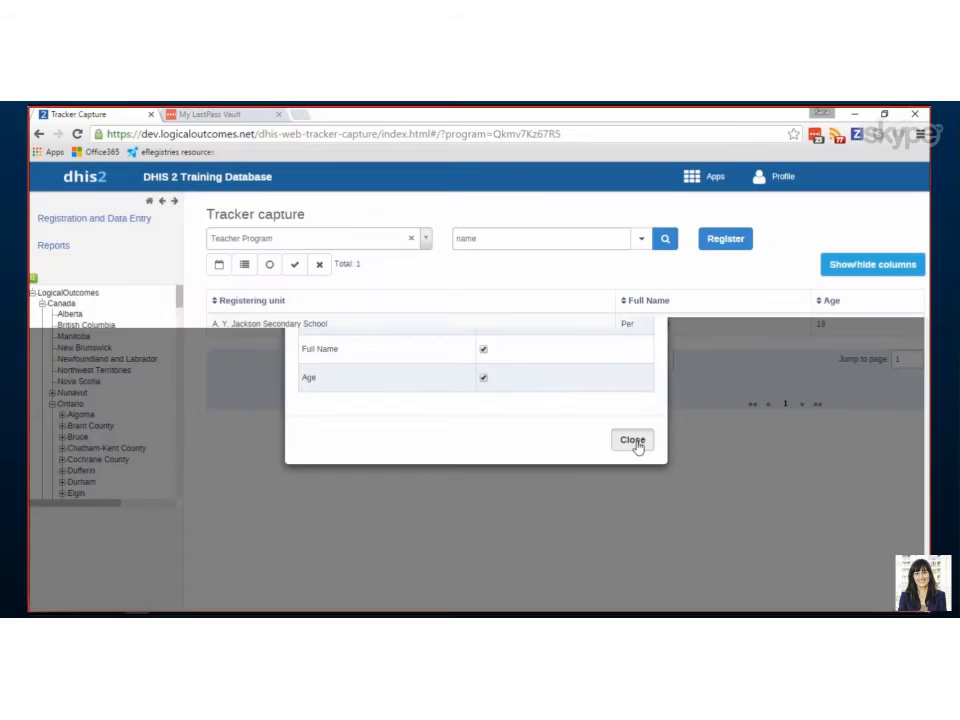
{"action": "left_click", "coordinate": [632, 440]}
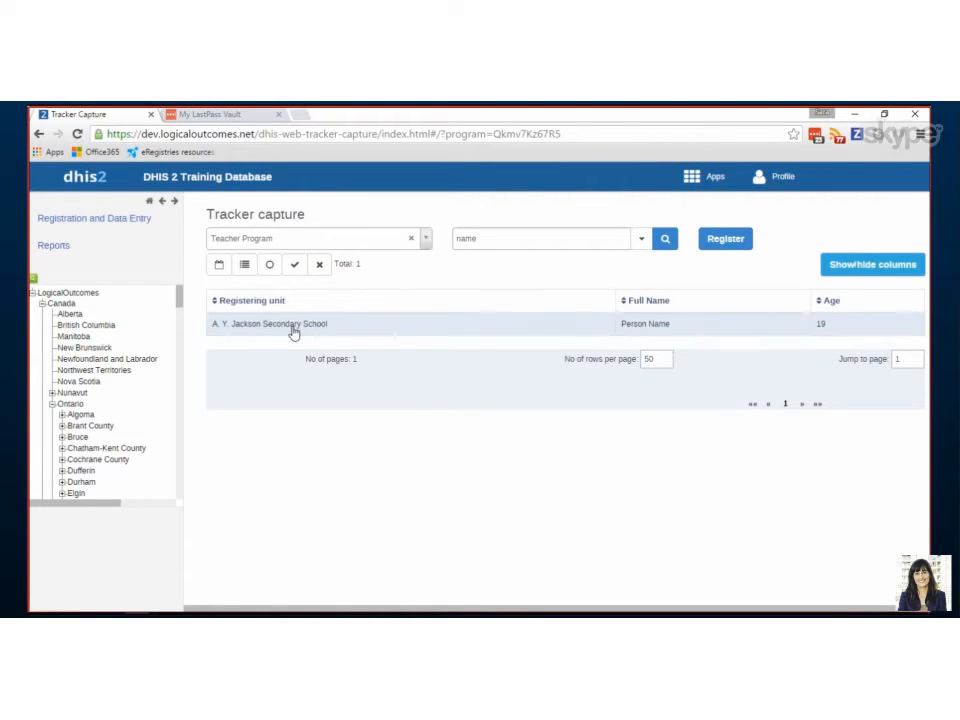
{"action": "mouse_move", "coordinate": [244, 264]}
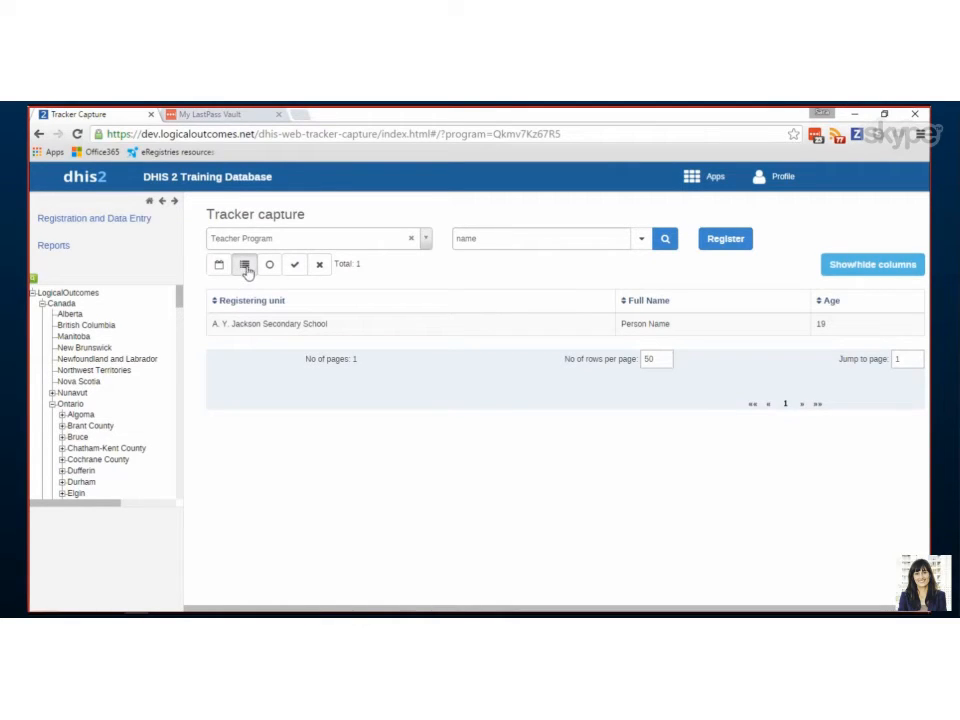
{"action": "mouse_move", "coordinate": [244, 264]}
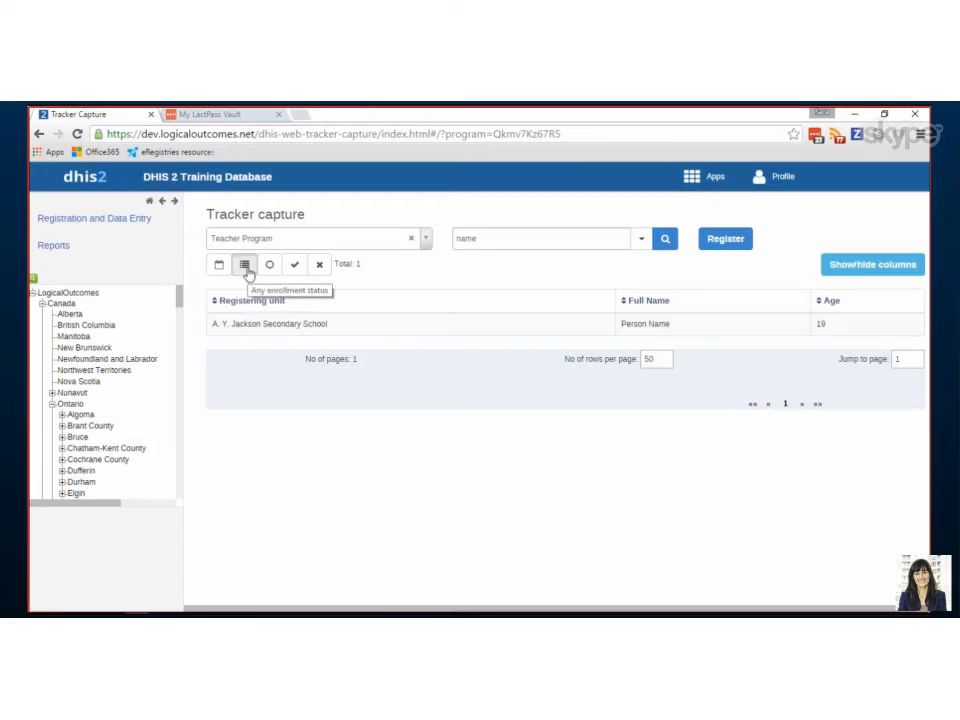
{"action": "mouse_move", "coordinate": [268, 264]}
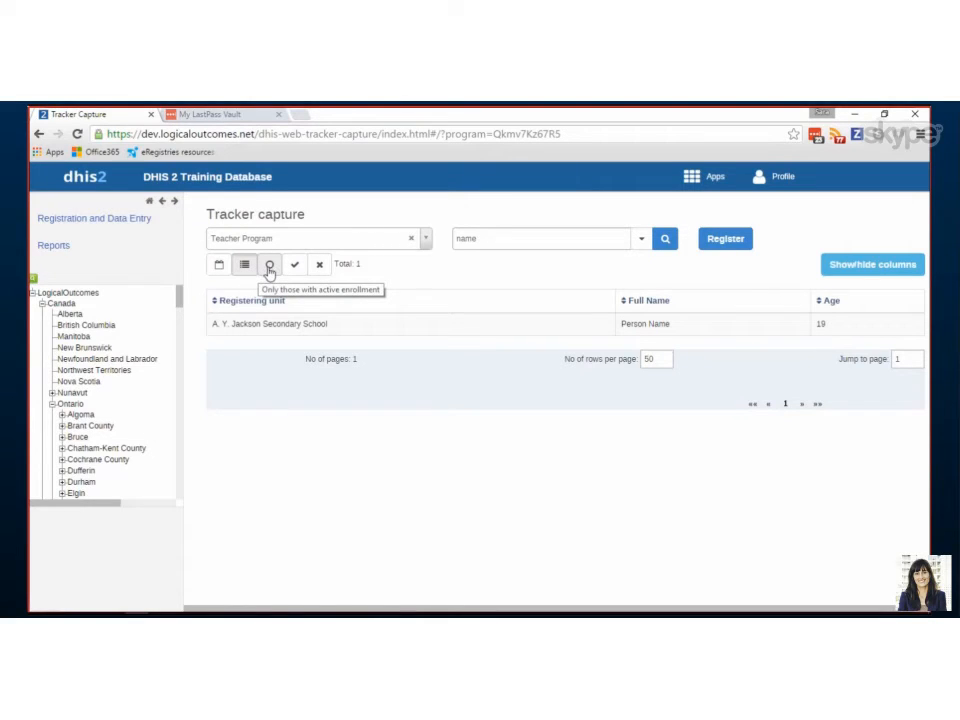
{"action": "mouse_move", "coordinate": [294, 264]}
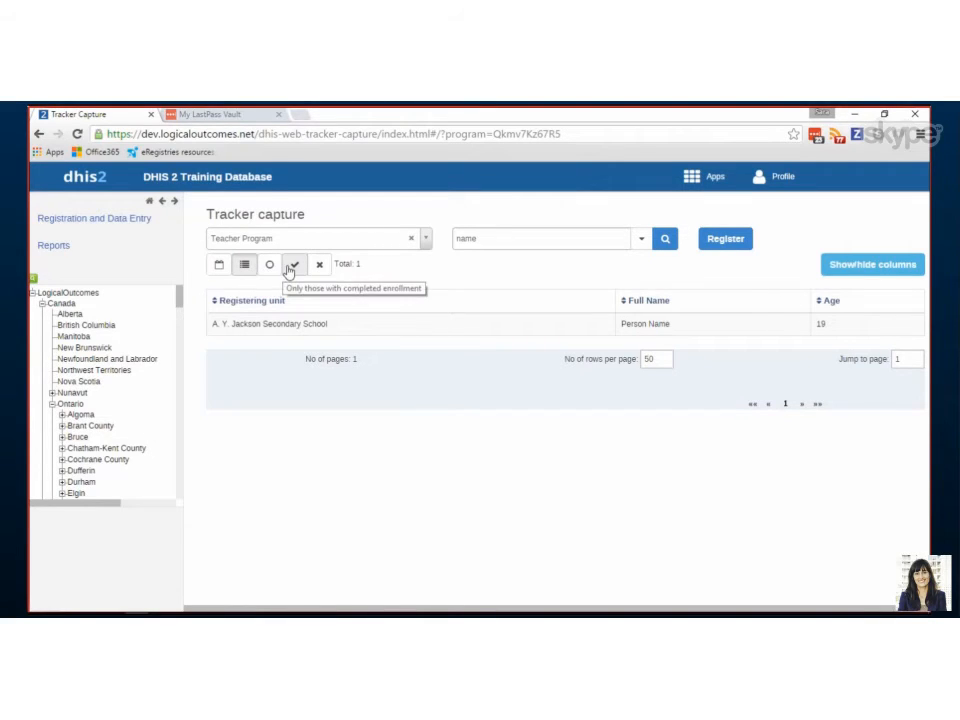
{"action": "mouse_move", "coordinate": [320, 266]}
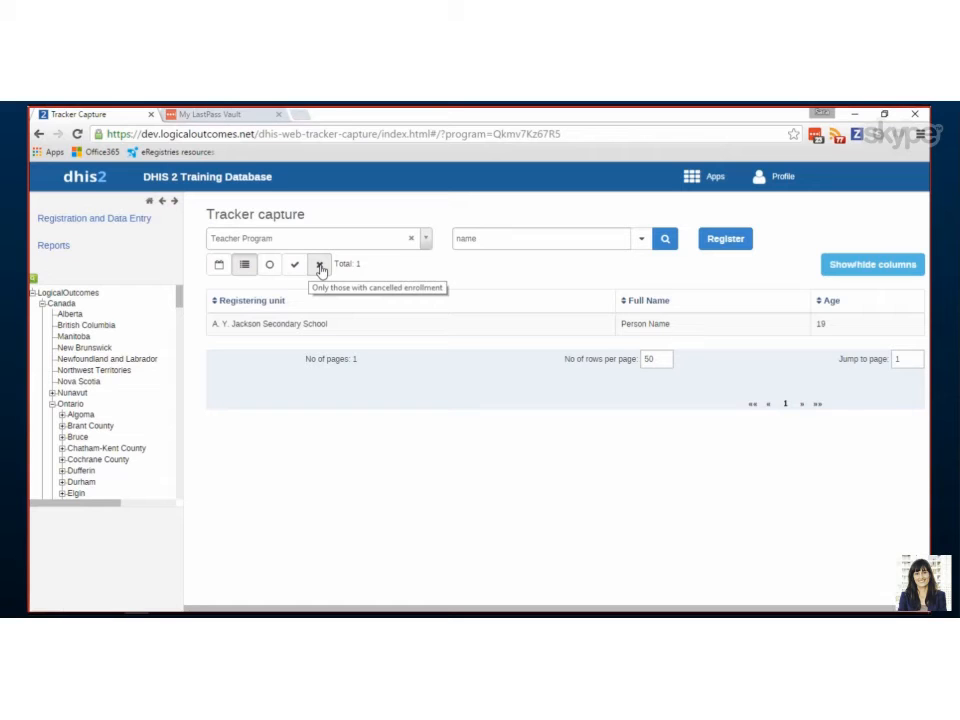
{"action": "left_click", "coordinate": [270, 324]}
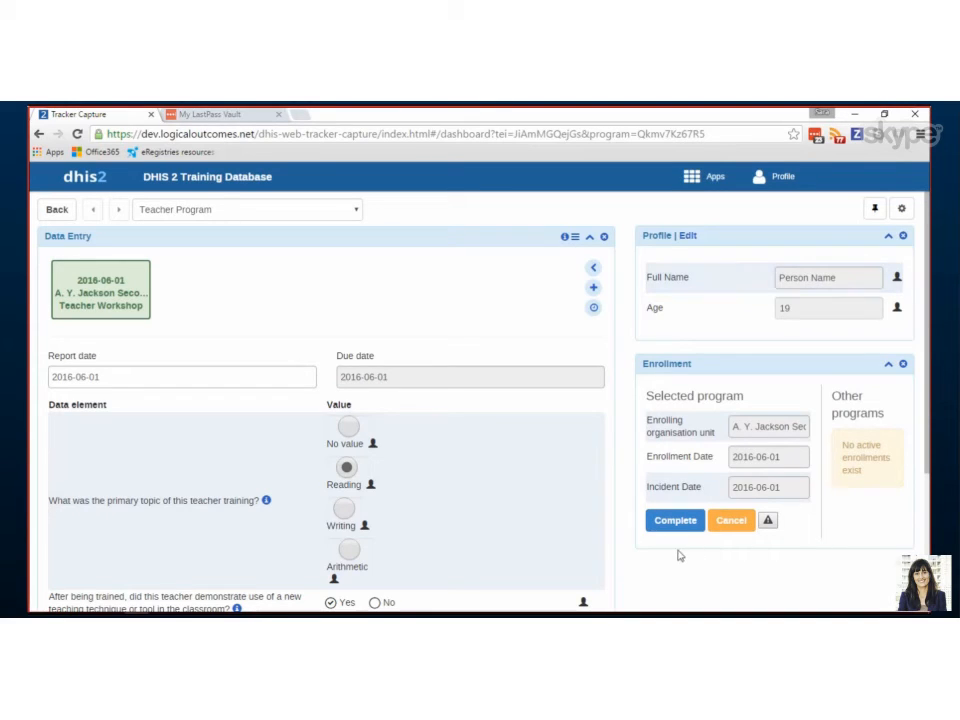
{"action": "mouse_move", "coordinate": [416, 524]}
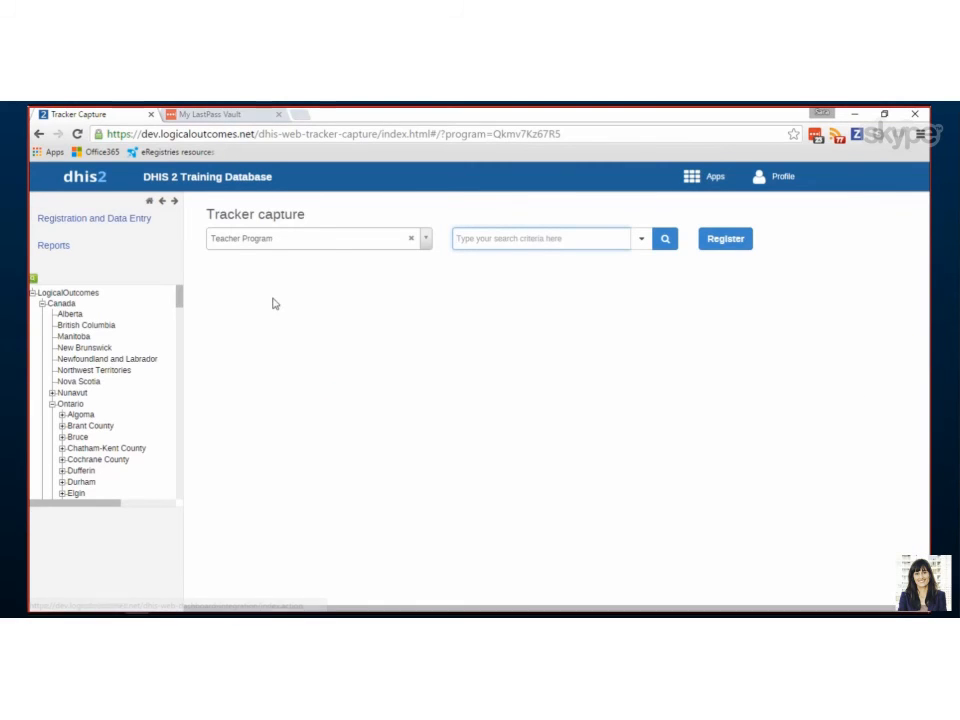
Search 'name', filter by cancelled then active enrollment, leaving the Apps menu shown.
{"action": "type", "text": "name"}
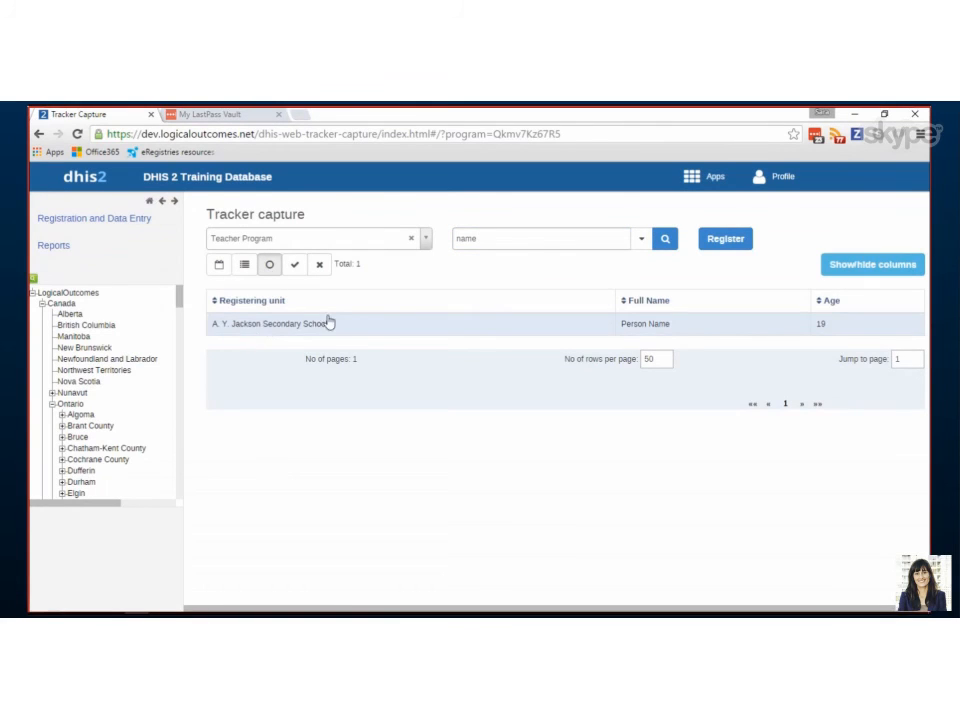
{"action": "left_click", "coordinate": [294, 264]}
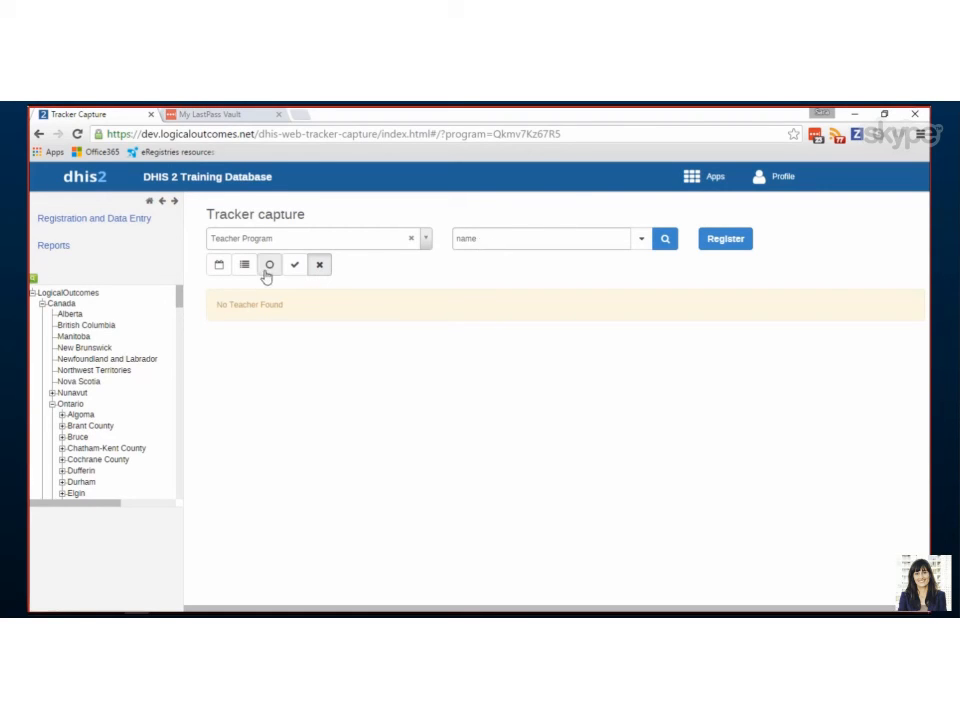
{"action": "left_click", "coordinate": [268, 264]}
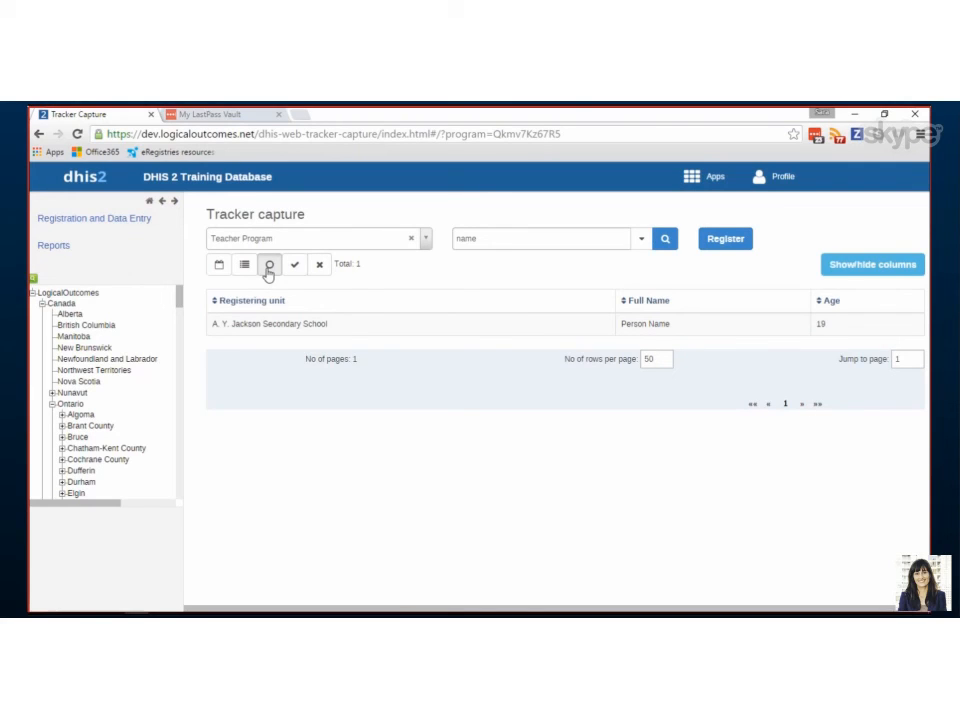
{"action": "mouse_move", "coordinate": [220, 264]}
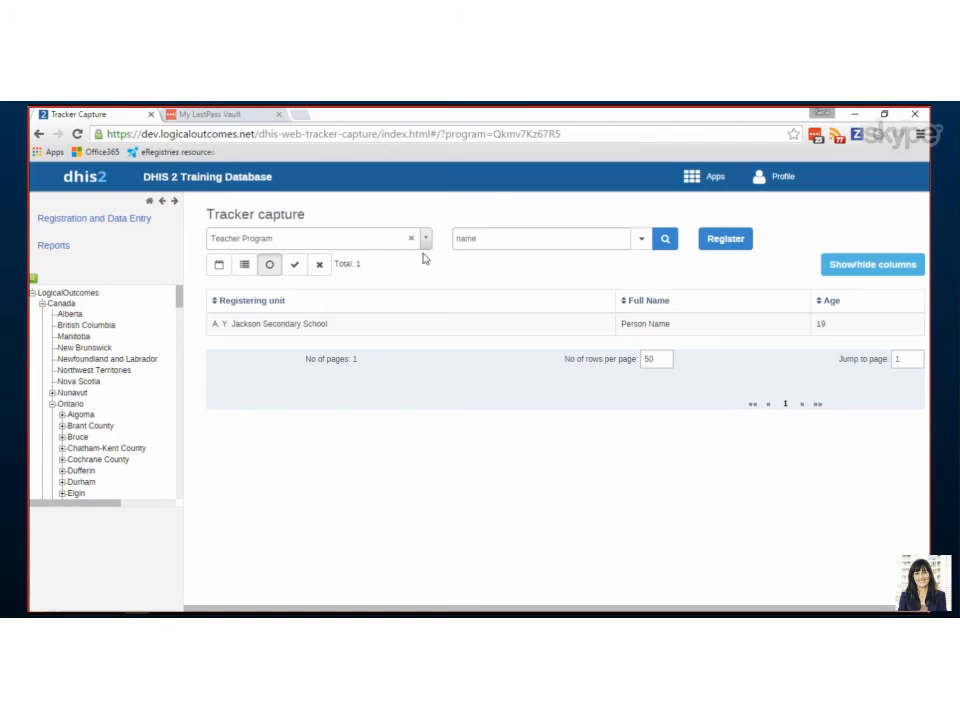
{"action": "left_click", "coordinate": [692, 176]}
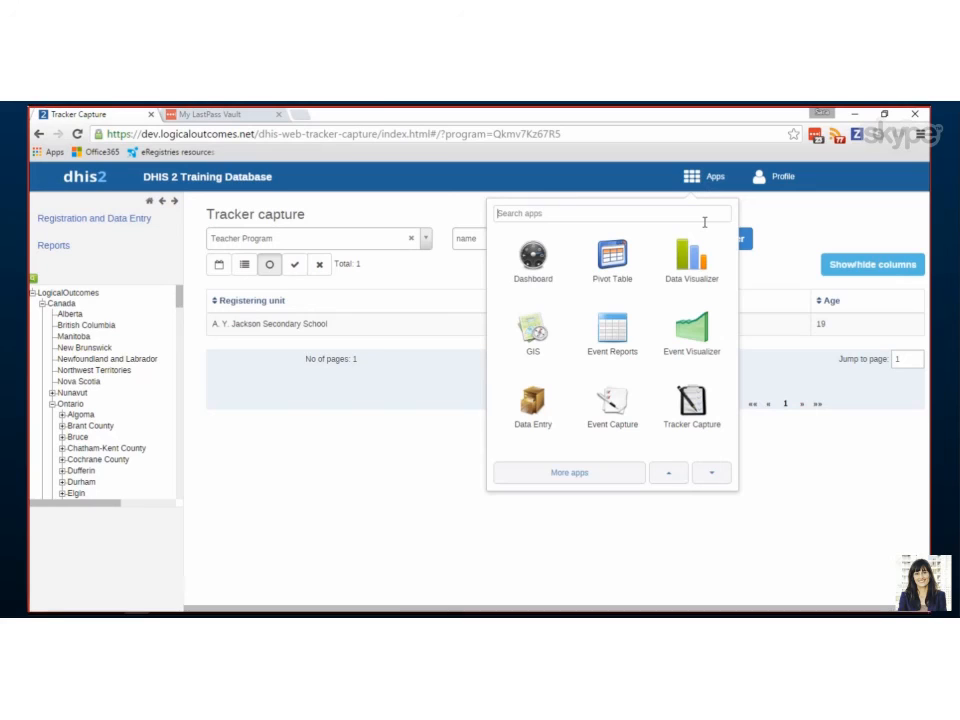
{"action": "mouse_move", "coordinate": [684, 228]}
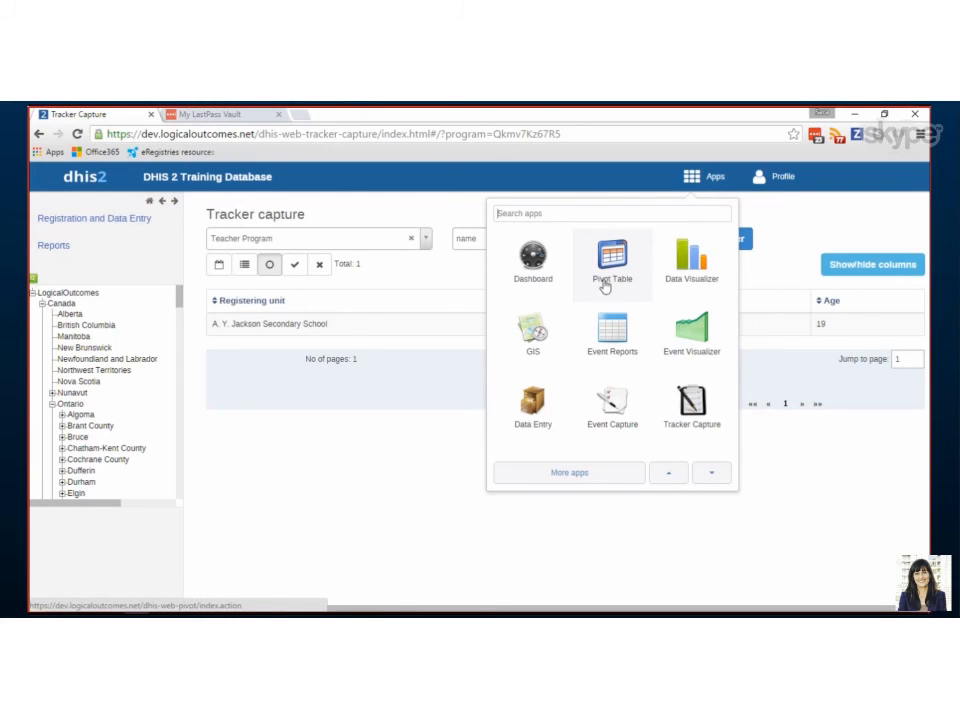
{"action": "mouse_move", "coordinate": [616, 296]}
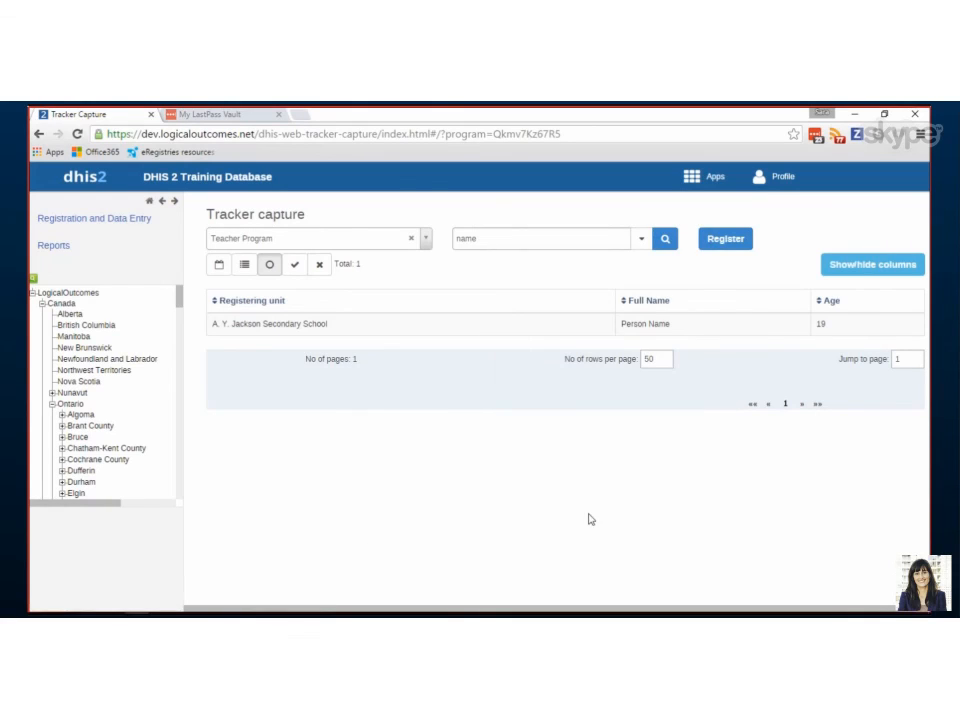
{"action": "mouse_move", "coordinate": [852, 532]}
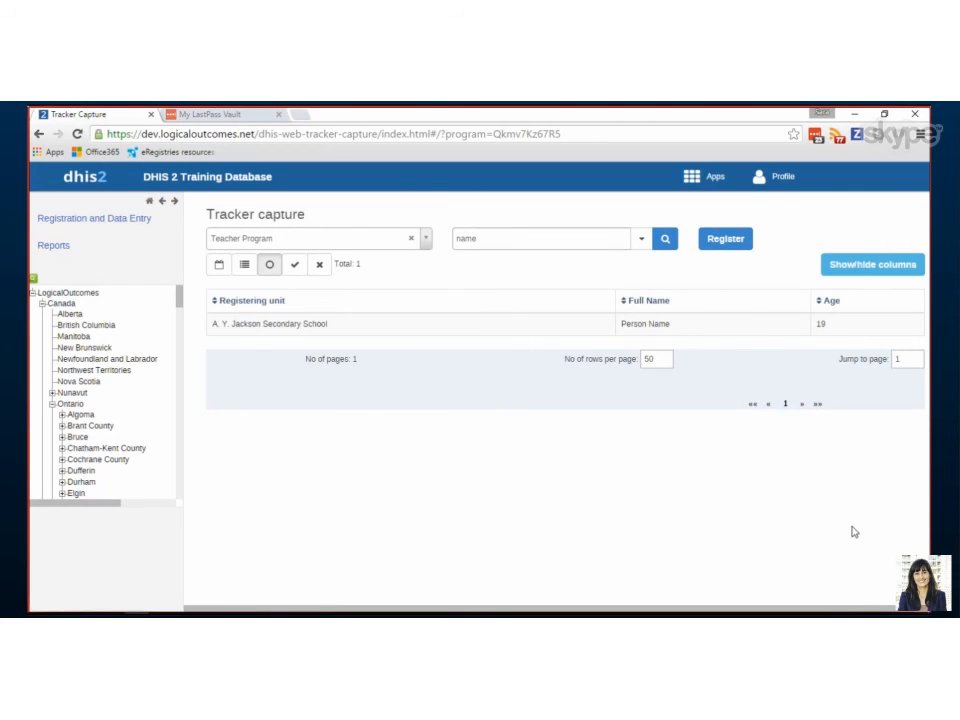